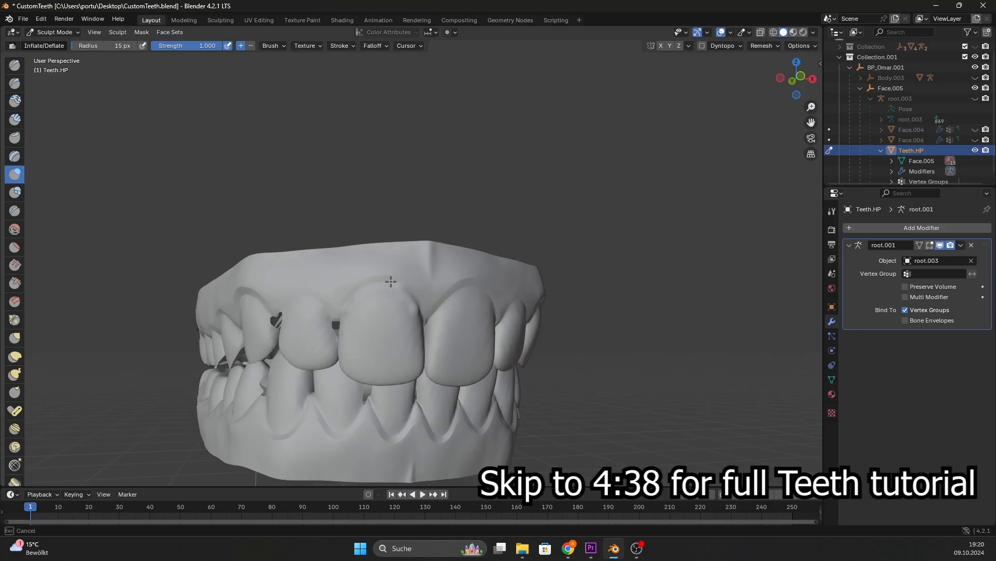
Step: Open the MetaHuman Creator website from the Google search results
left_click(613, 548)
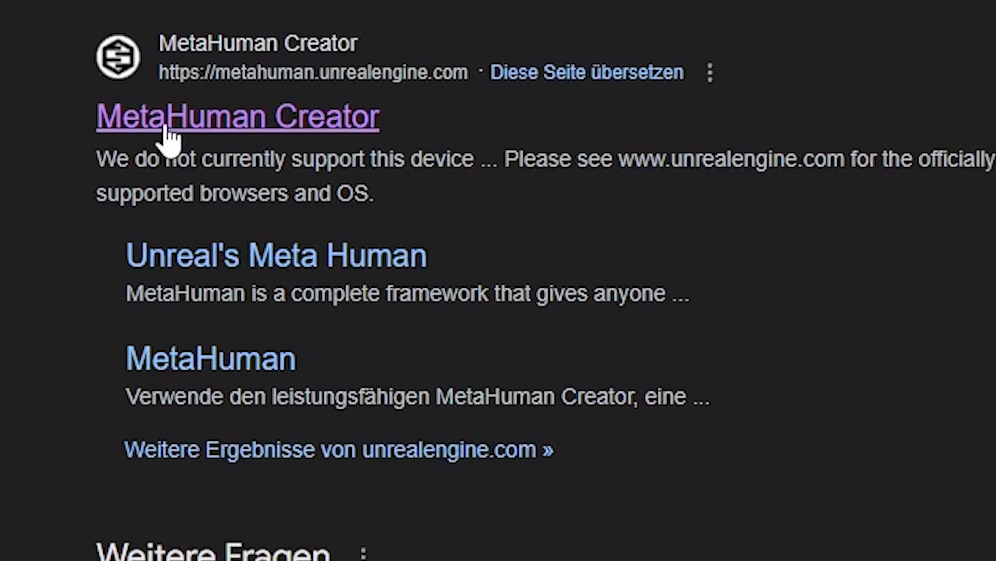
left_click(238, 117)
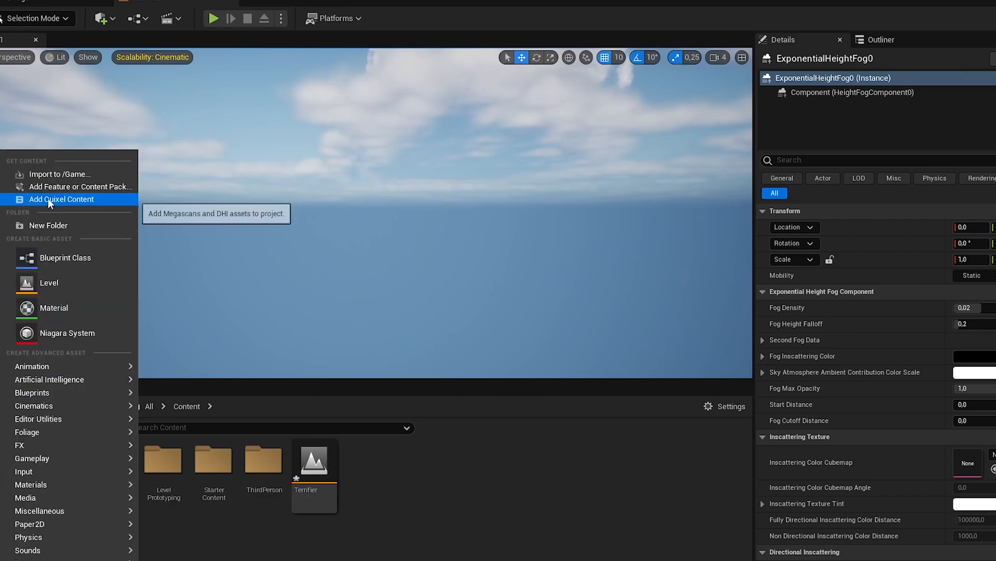
Step: Add MetaHuman content, export the character's sequencer track and open the FaceColor_CM2 texture
left_click(61, 199)
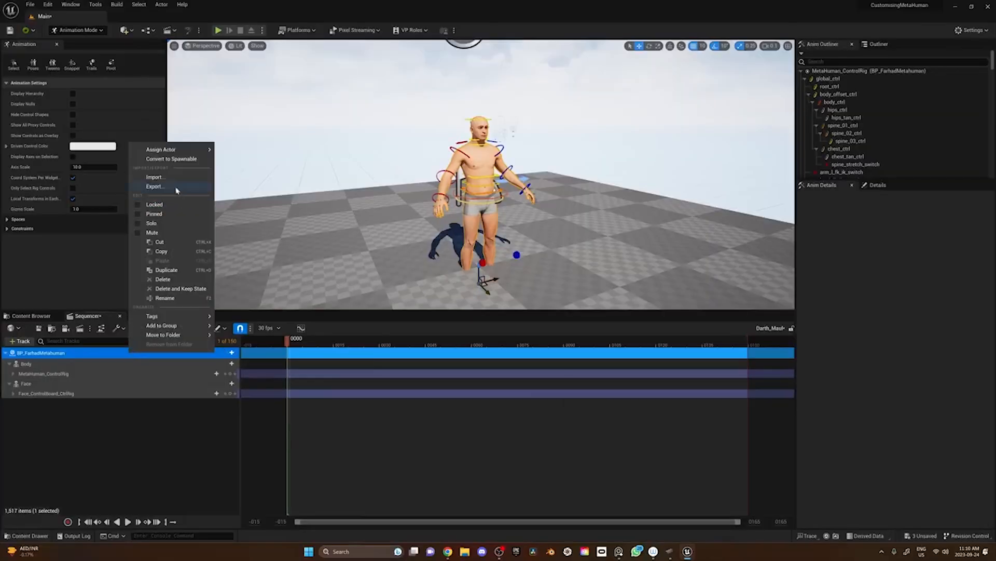
left_click(155, 186)
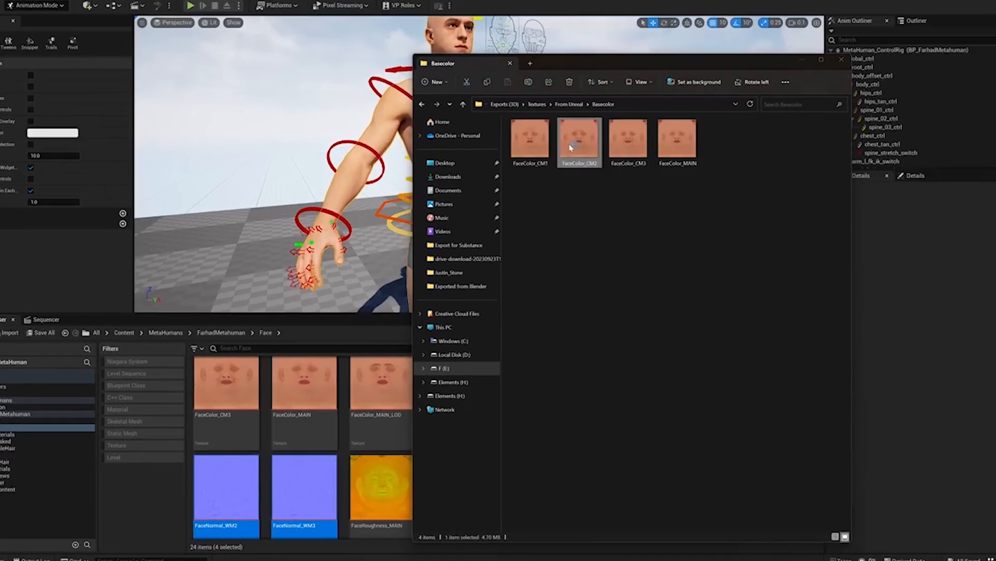
double_click(578, 138)
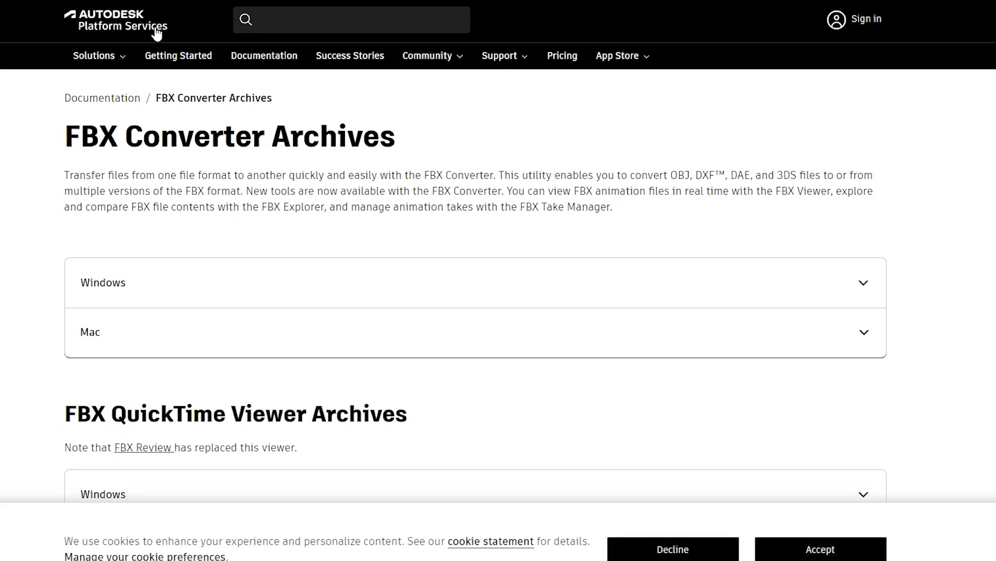
Step: Open the Autodesk FBX Converter Archives documentation page
left_click(647, 551)
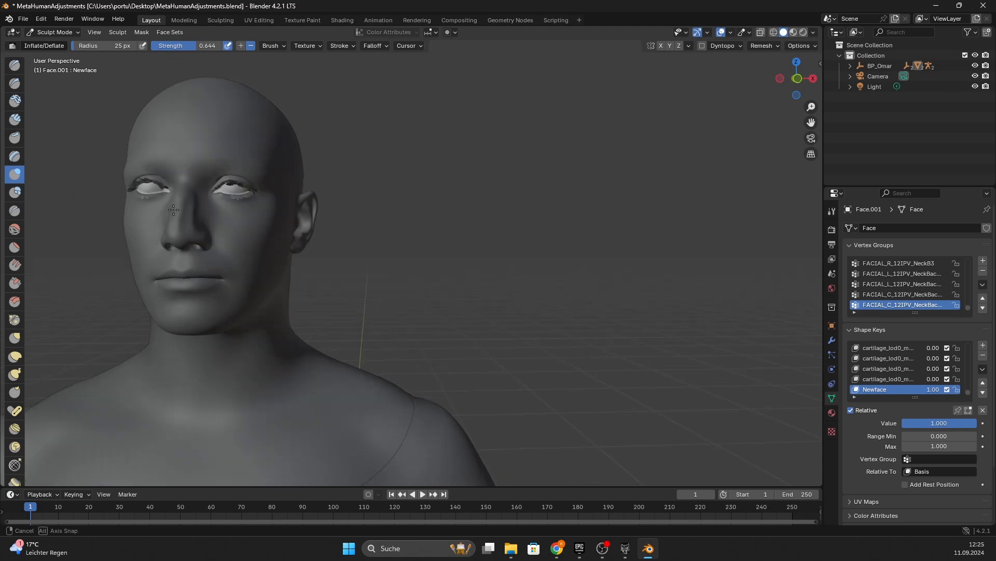
Step: Sculpt the cheek hollow on the Newface shape key and rotate the root armature 90° on X
scroll("down", 3)
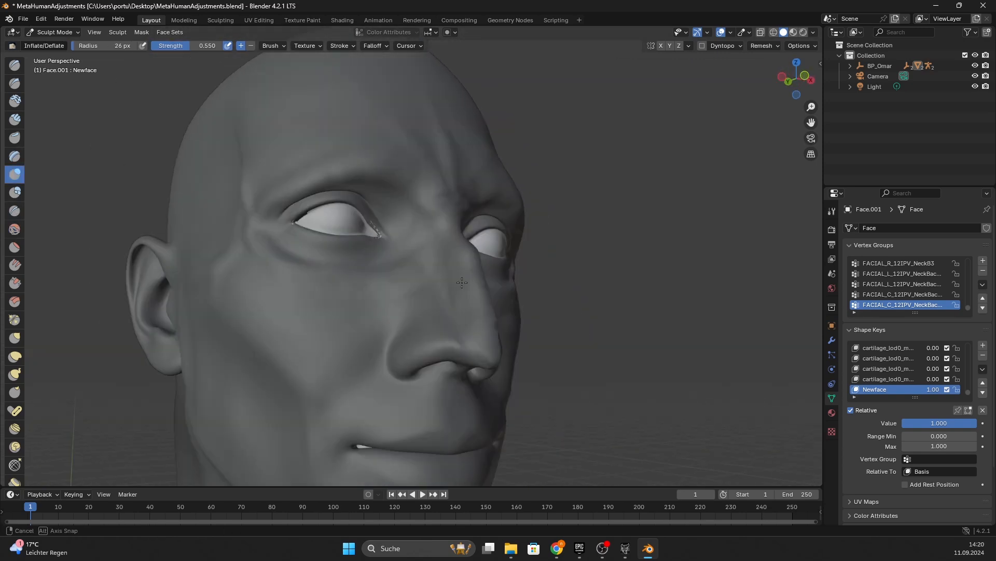
left_click_drag(462, 282, 421, 273)
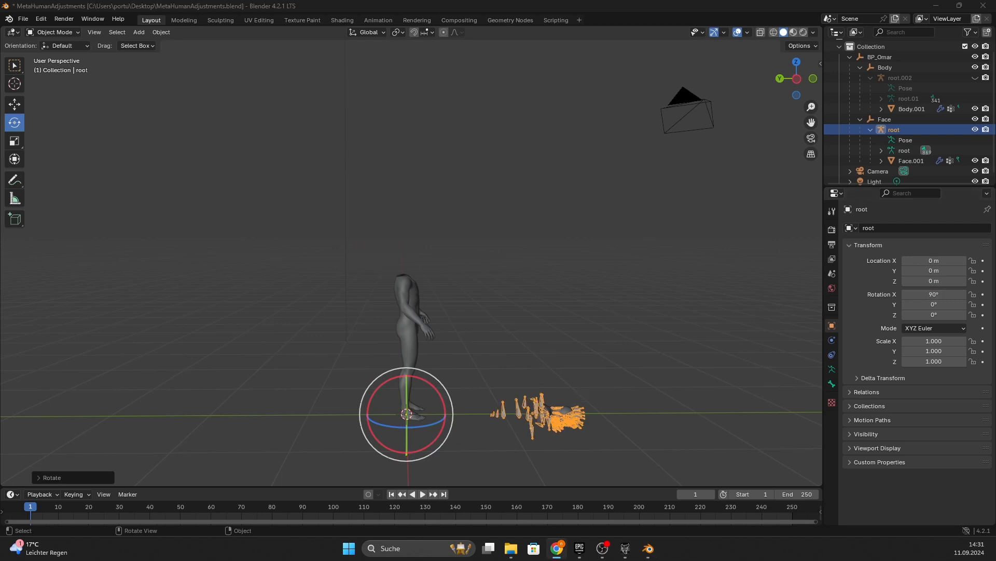
left_click(22, 19)
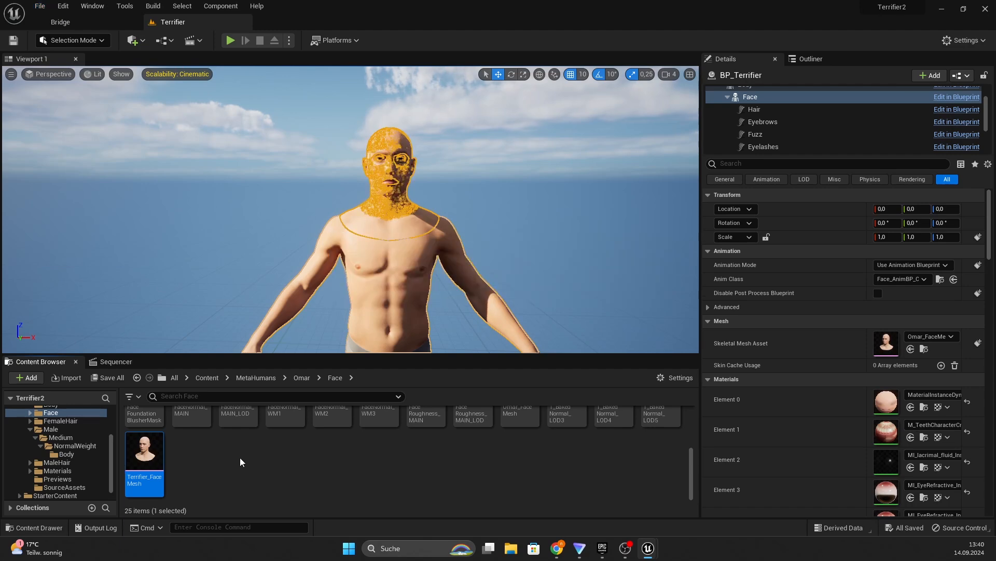
Step: Reimport Terrifier_FaceMesh from MetaHumanFaceBlender2.fbx via its import Source File setting
double_click(143, 450)
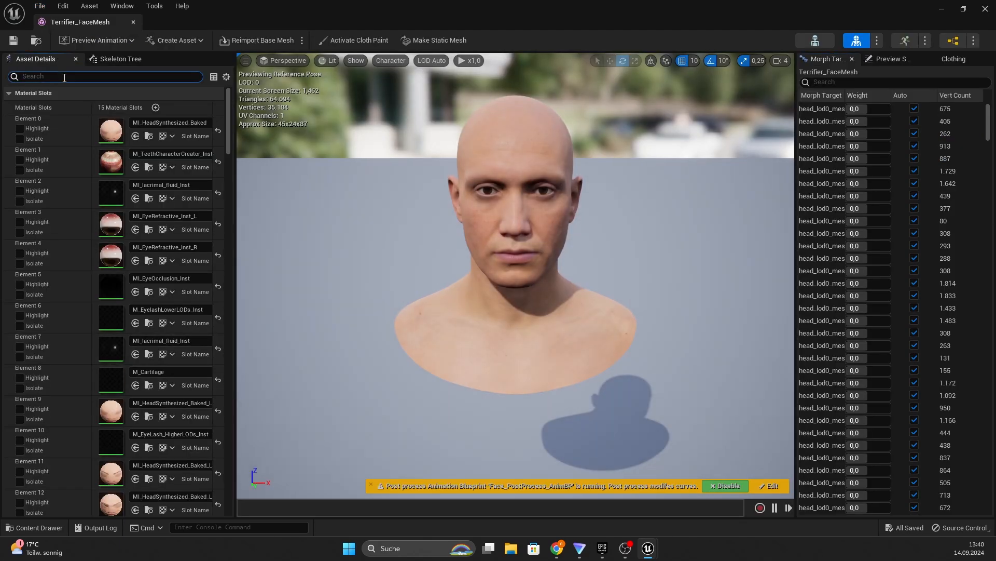
type("import")
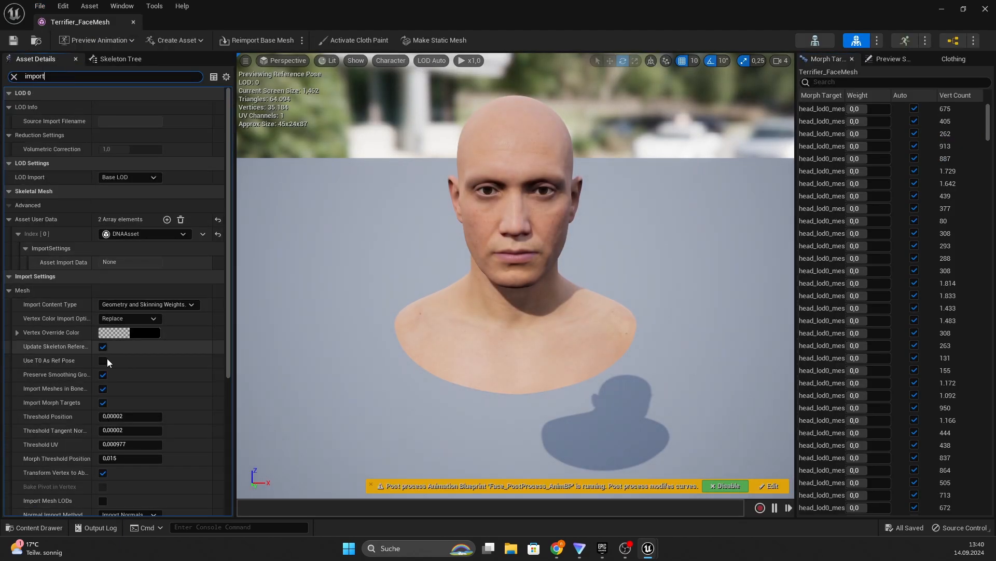
scroll("down", 3)
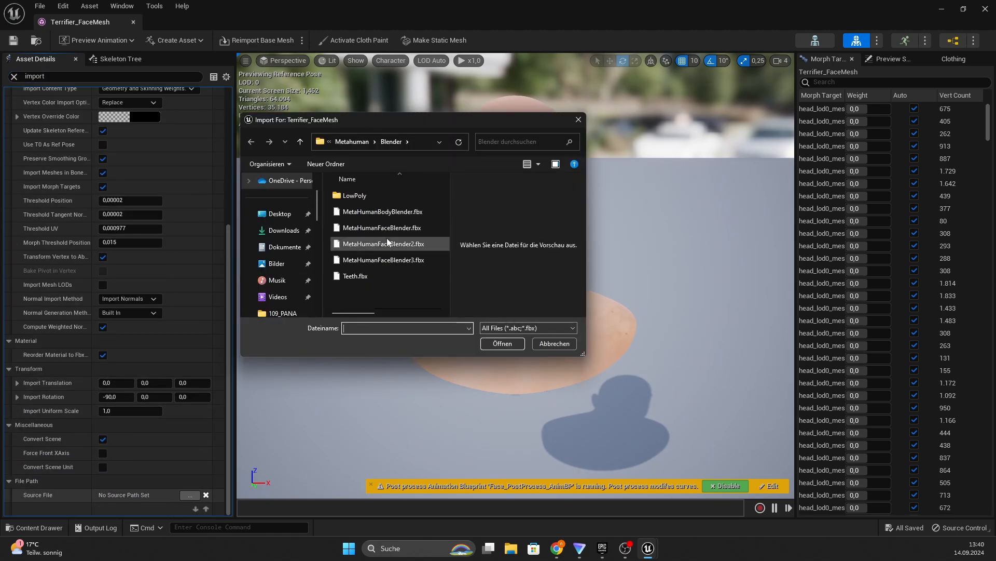
left_click(647, 548)
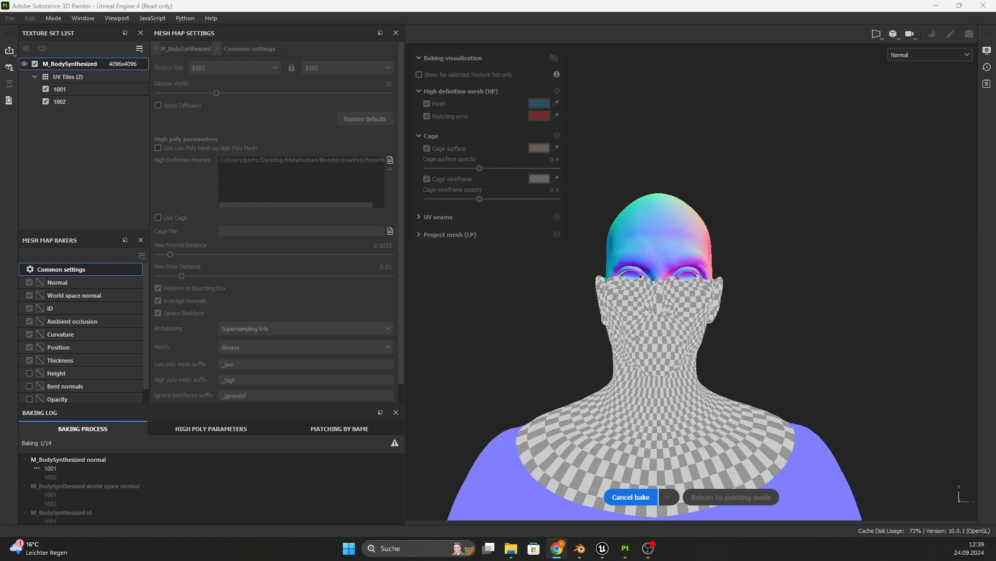
Step: Bake the M_BodySynthesized mesh maps at 8192 output size
left_click(730, 497)
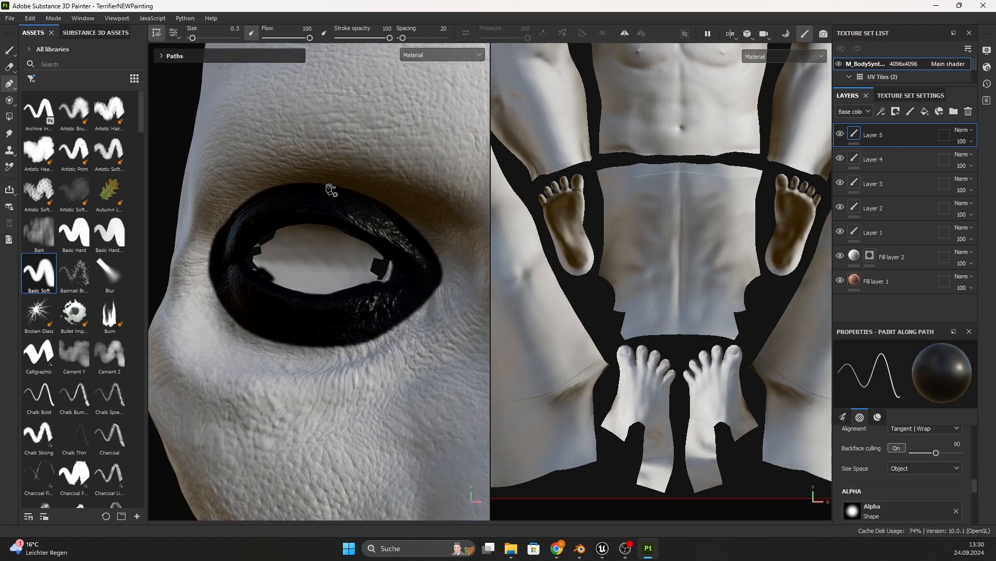
Step: Paint black clown makeup around the eye on Layer 5 with the Basic Soft brush
left_click_drag(290, 185, 324, 185)
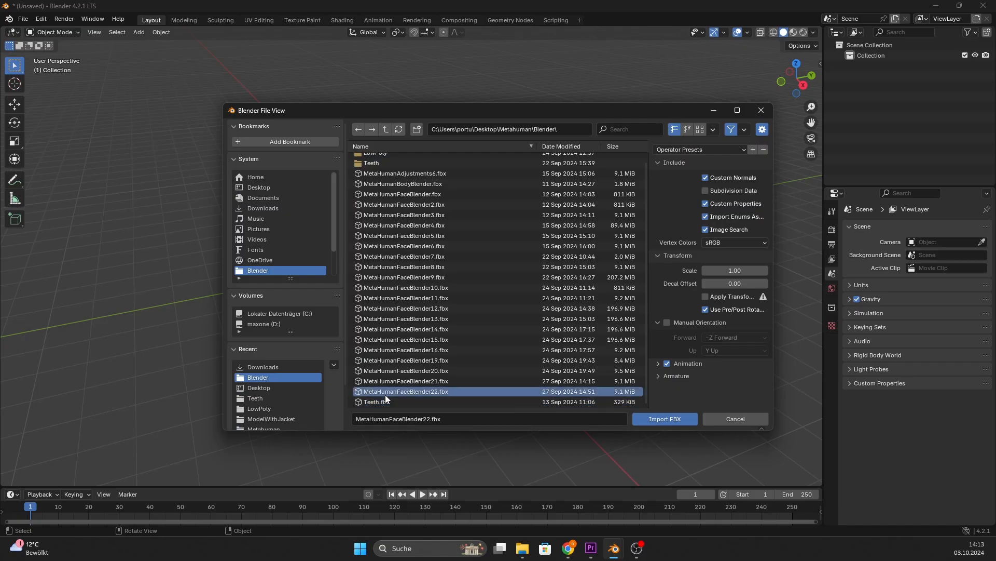
Step: Import MetaHumanFaceBlender22.fbx and separate the teeth faces, selected by material, into a new object
left_click(663, 420)
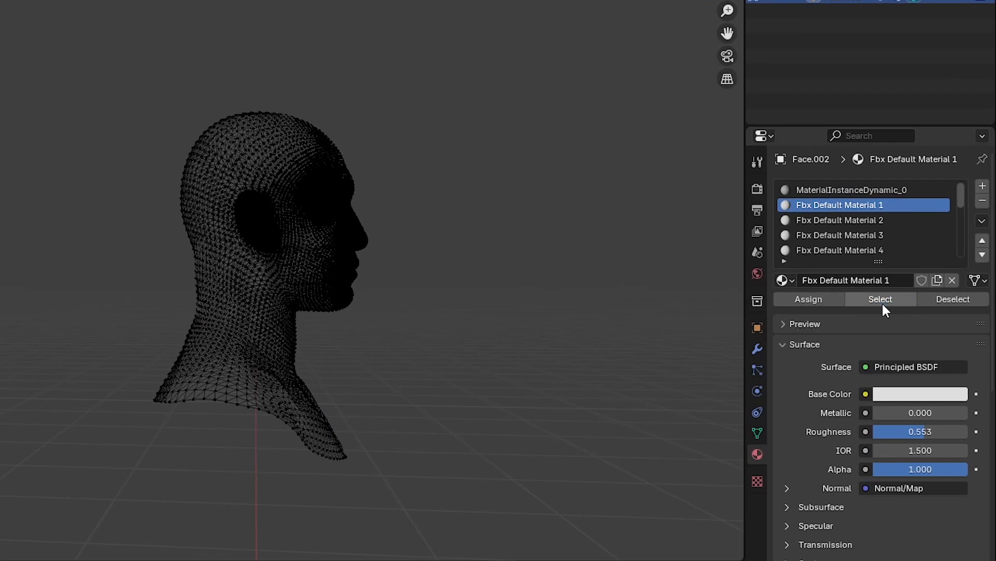
left_click(840, 219)
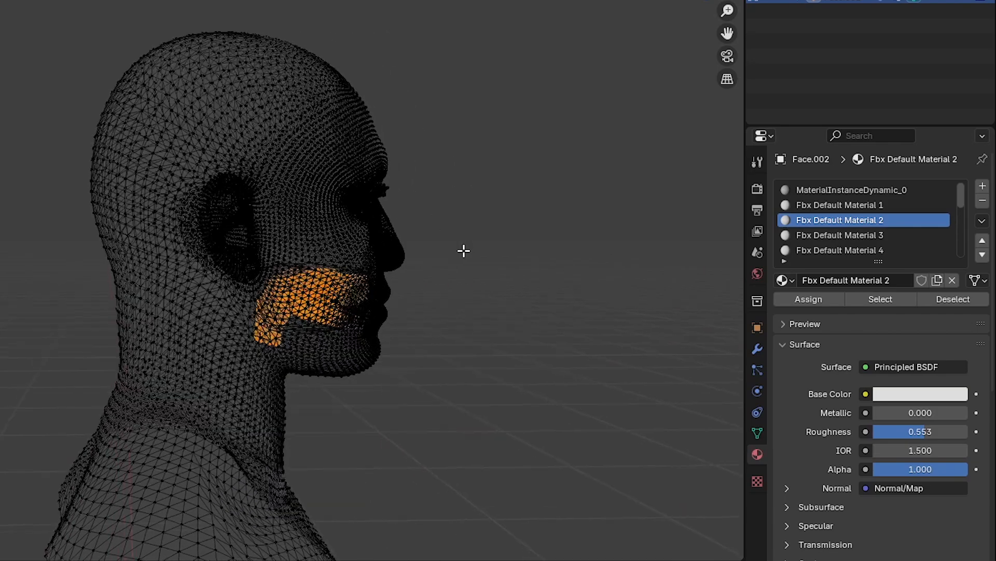
key("p")
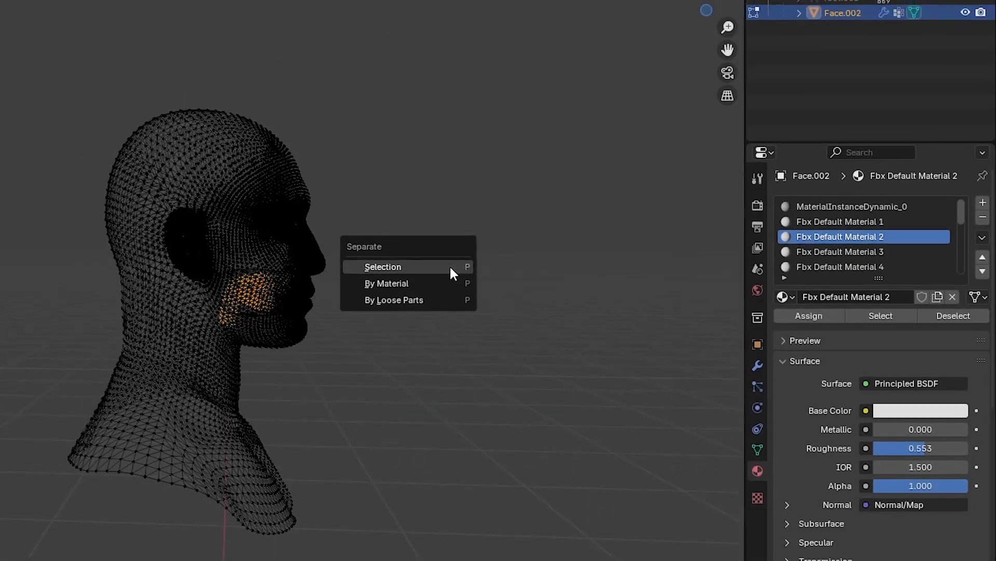
left_click(383, 267)
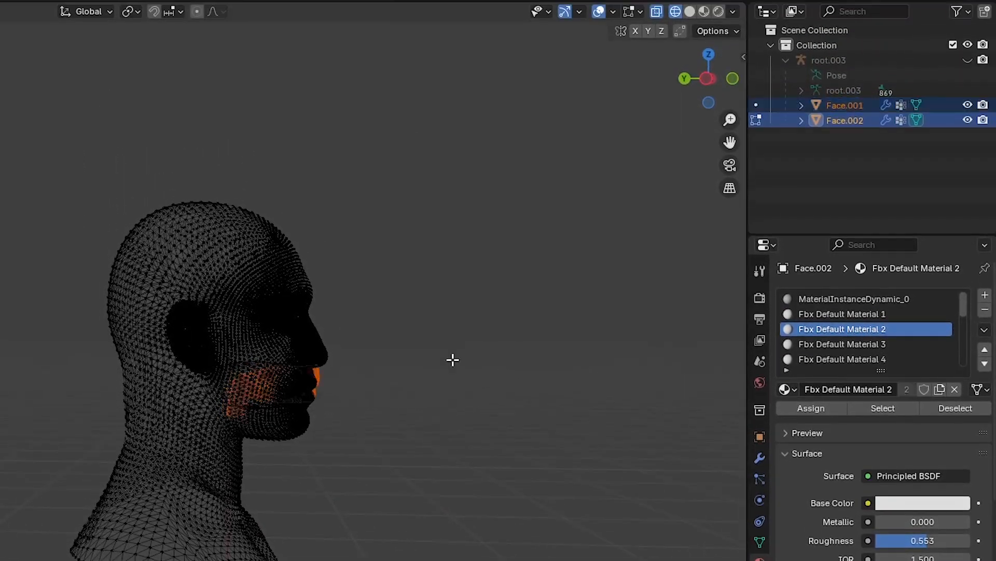
Step: Hide Face.001 in the Outliner so only the Teeth.HP object shows
left_click(801, 105)
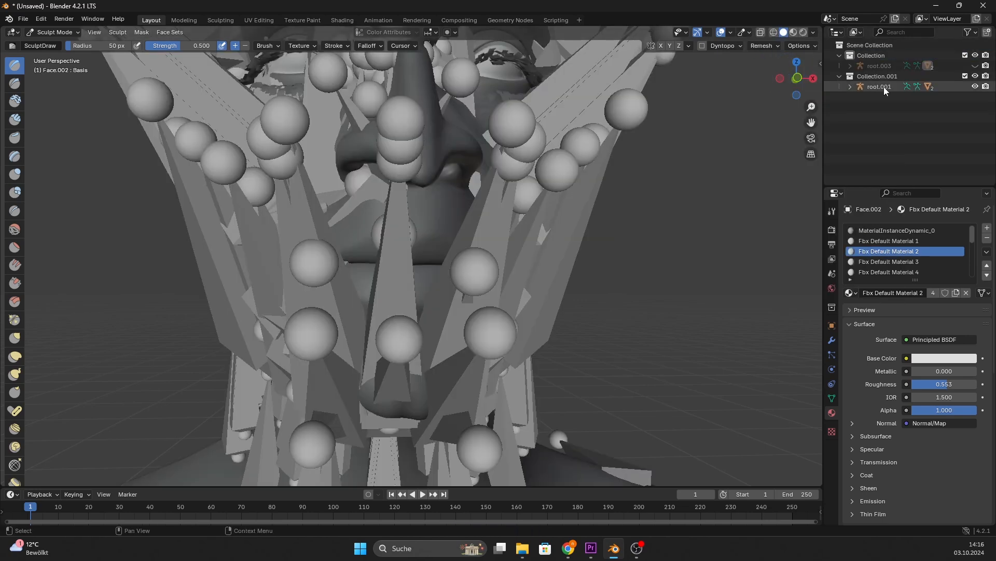
left_click(850, 86)
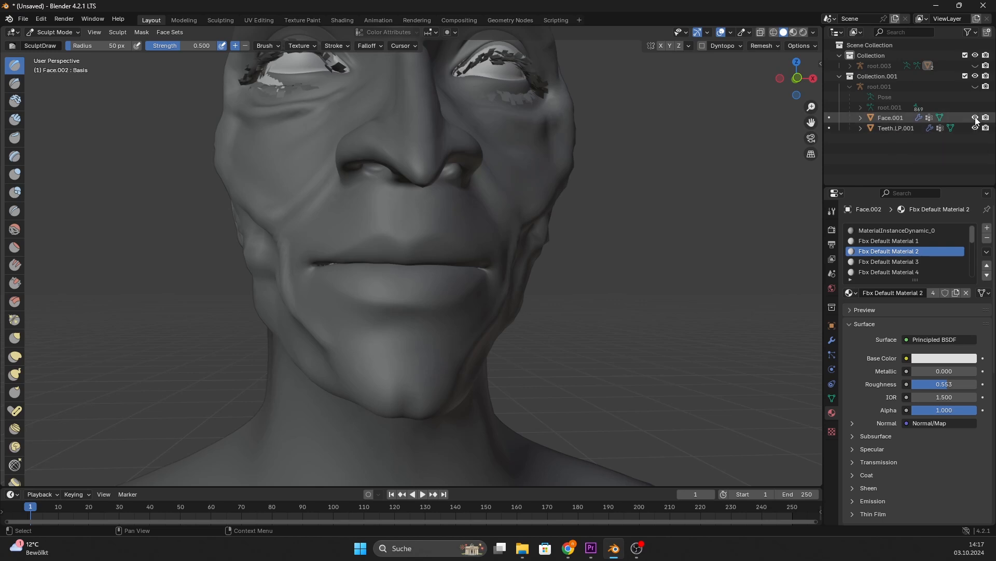
double_click(896, 128)
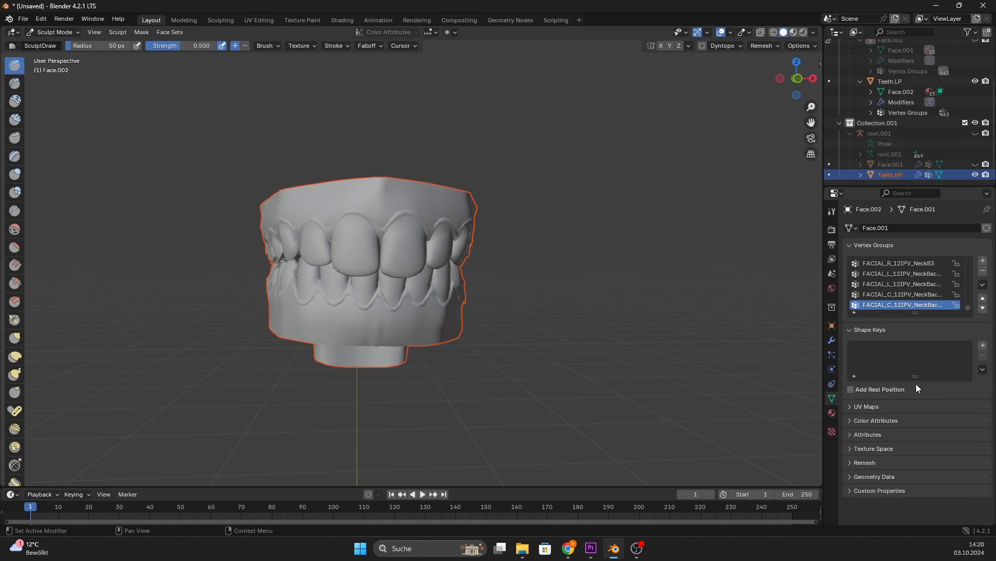
Step: Give Teeth.HP an Armature modifier bound to root.003 and sculpt the front teeth surface
left_click(831, 340)
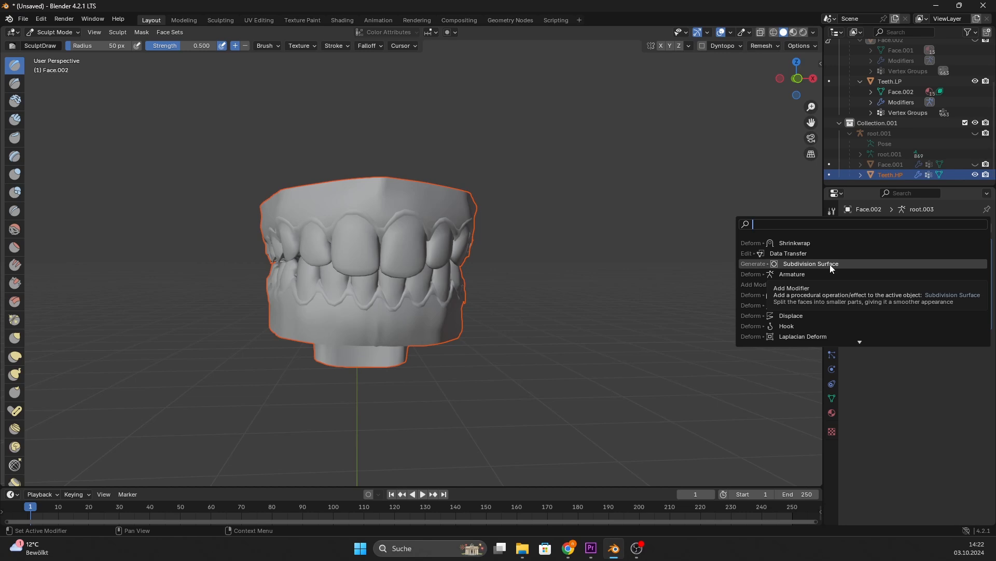
left_click(811, 262)
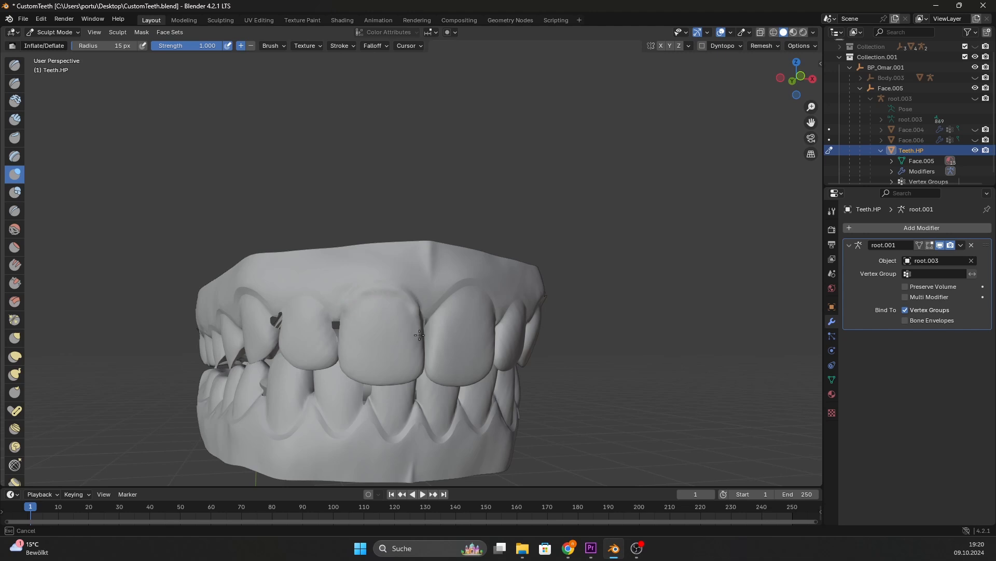
left_click_drag(420, 335, 461, 295)
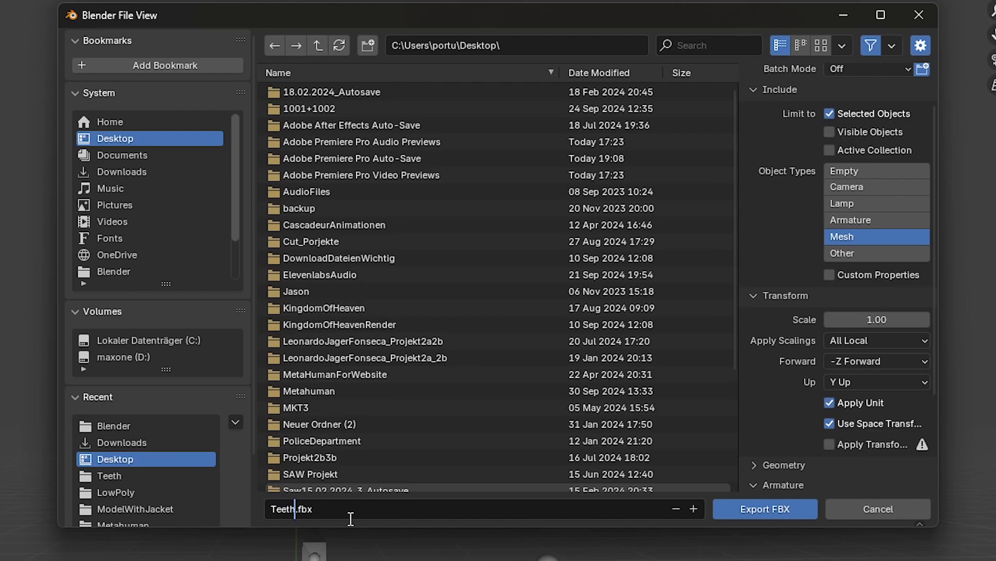
Step: Export only the selected mesh to the desktop as Teeth.fbx
left_click(765, 508)
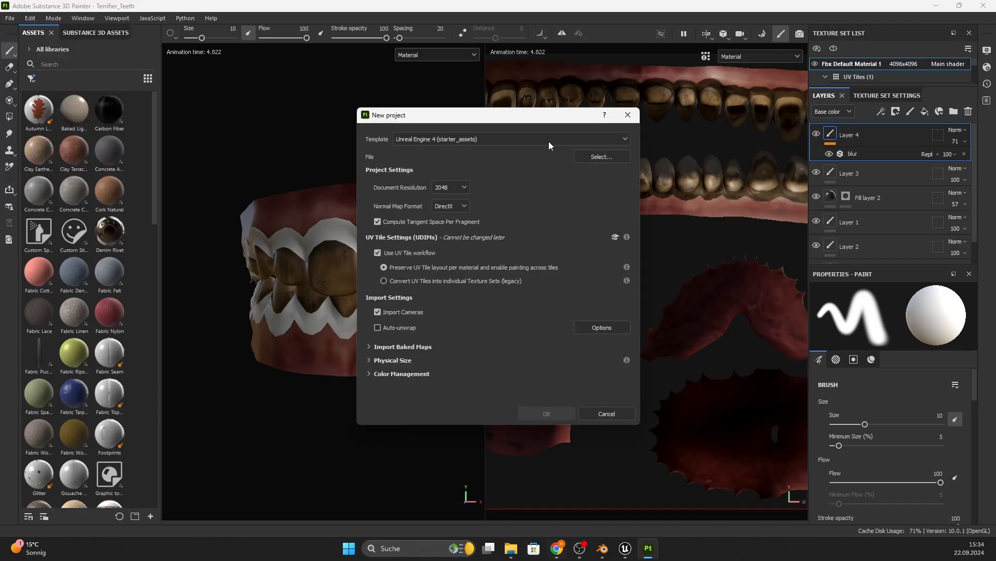
Step: Create a new Substance Painter project with the Unreal Engine 4 template at 4096 resolution
left_click(449, 187)
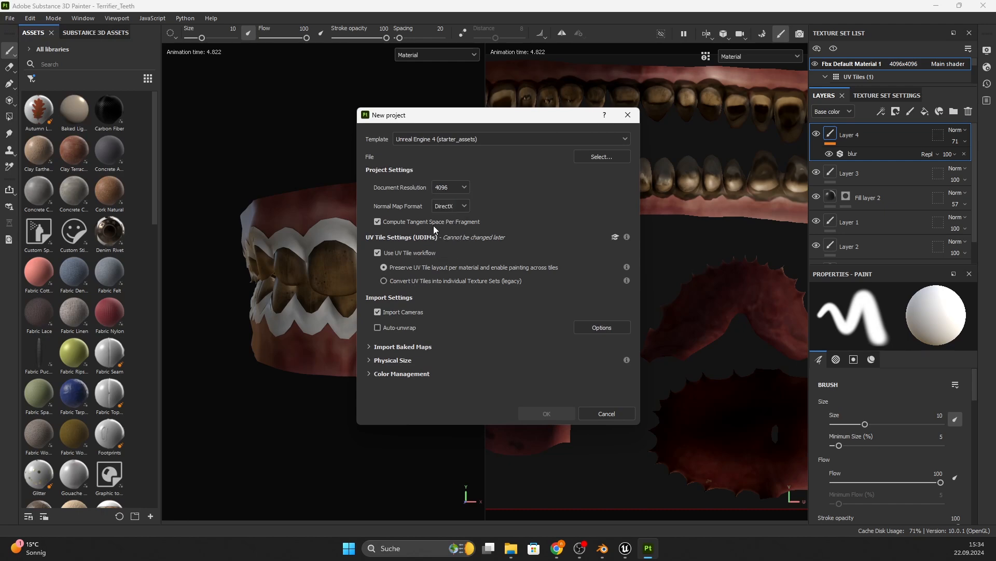
left_click(601, 156)
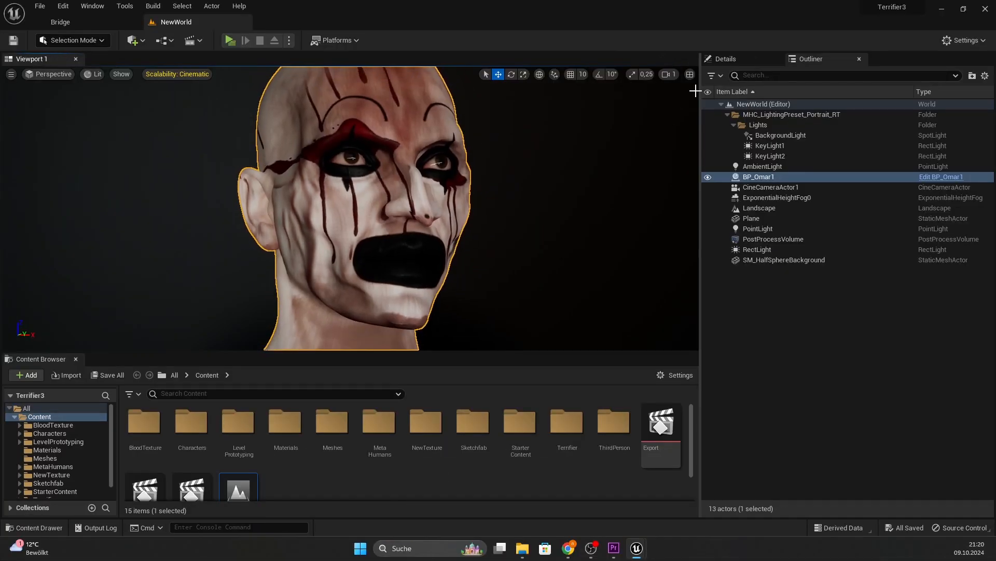
Step: Select BP_Omar1's Face component and bring up the M_TeethCharacterCreator_Inst material instance
left_click(724, 58)
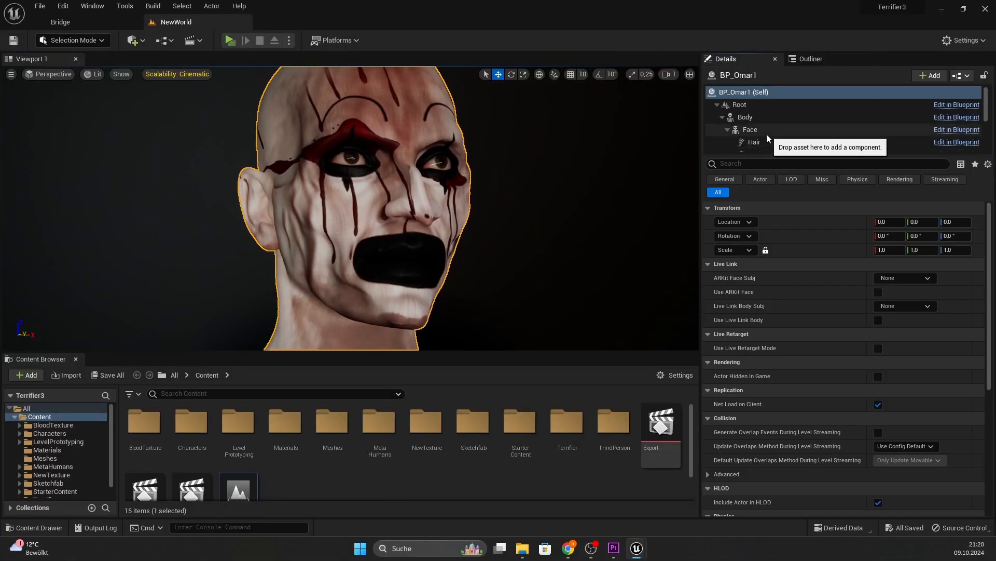
left_click(749, 129)
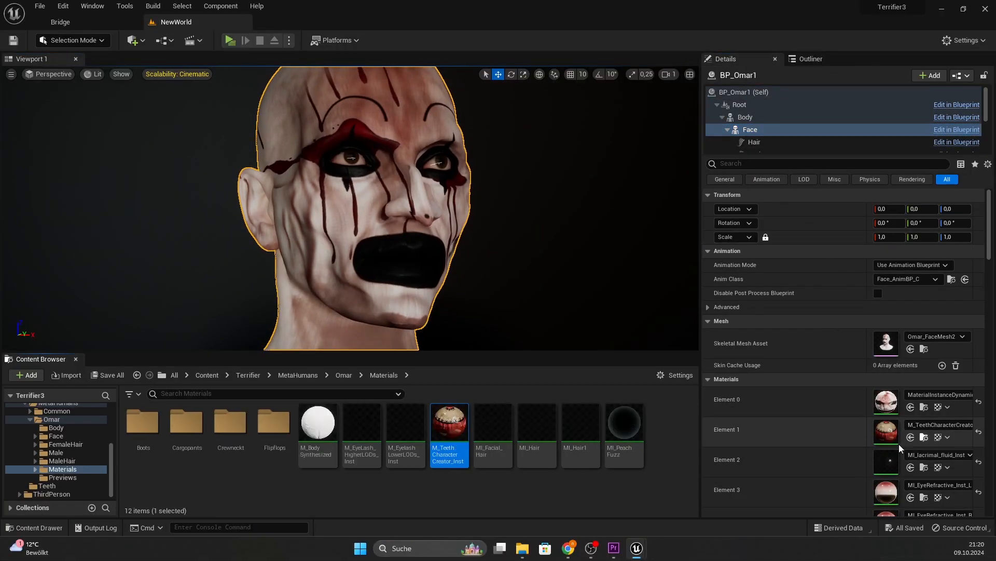
double_click(448, 422)
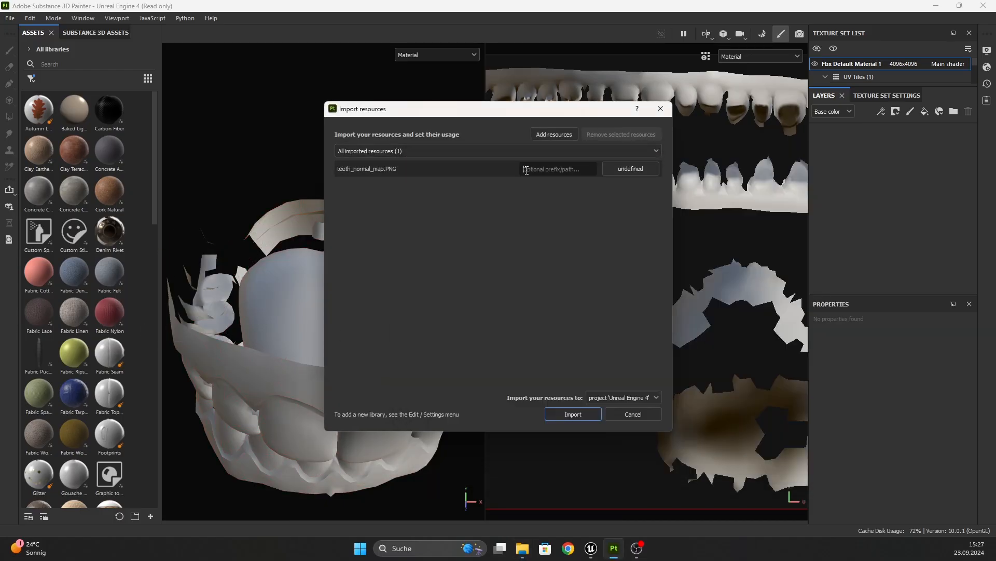
Step: Import the teeth PNG maps with the prefix Teeth and usage set to texture
left_click(629, 168)
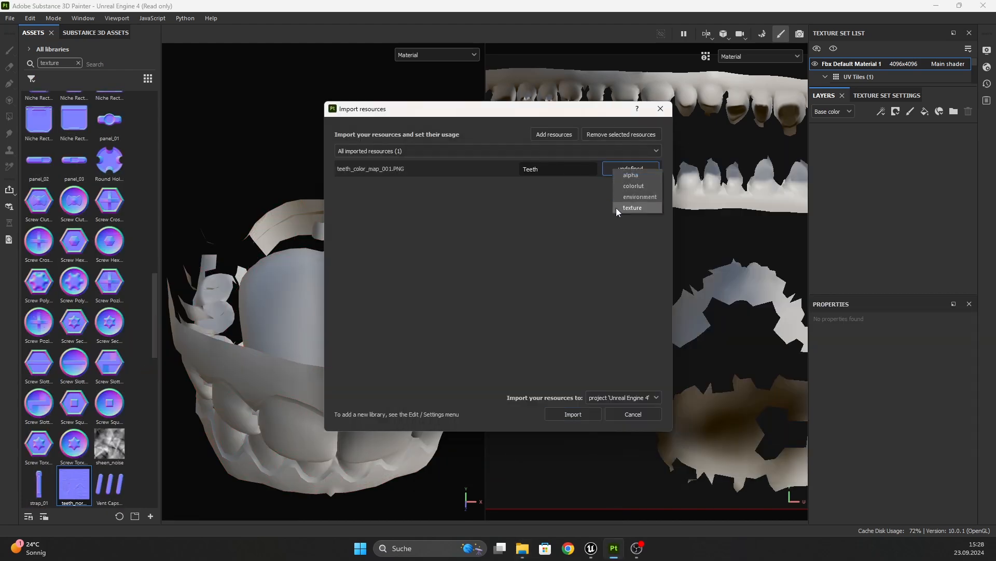
left_click(571, 414)
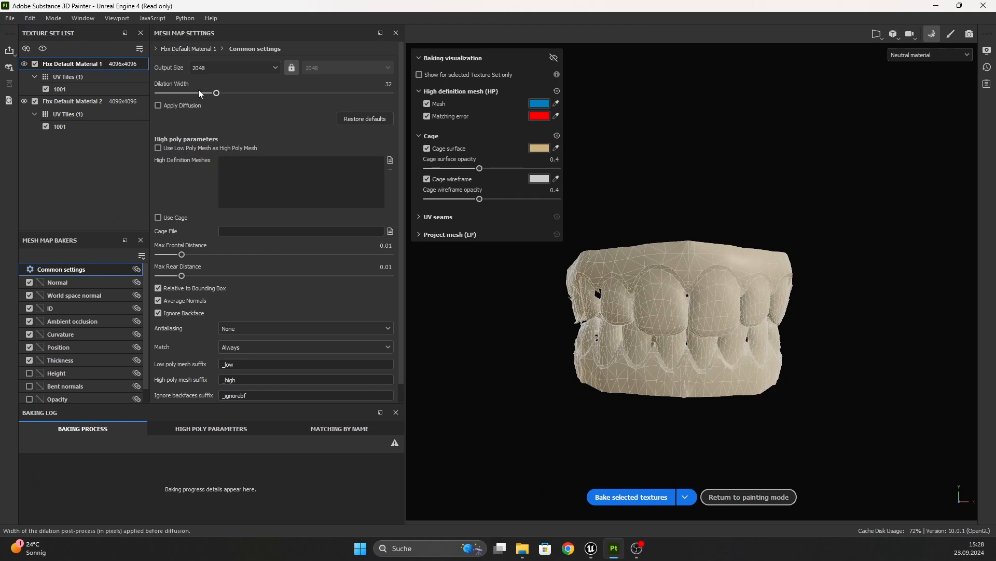
Step: Bake mesh maps from Teeth_HP.fbx as the high definition mesh at 4096 with supersampling
left_click(234, 67)
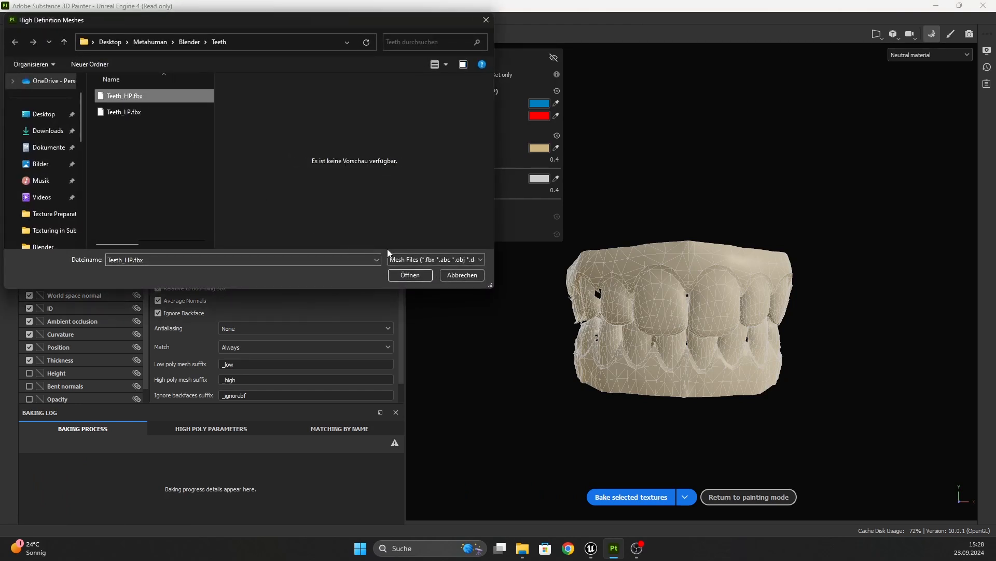
left_click(409, 274)
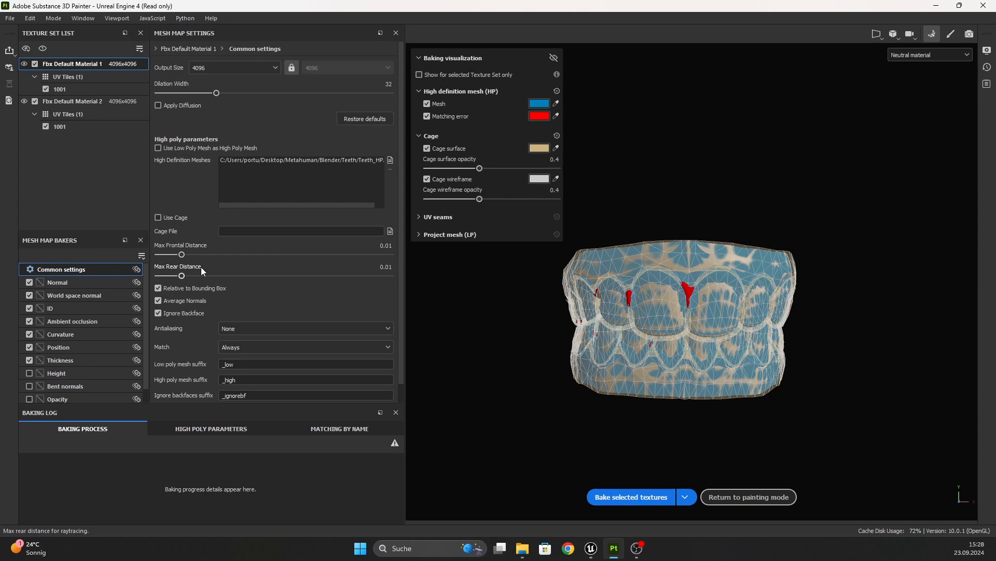
left_click(304, 328)
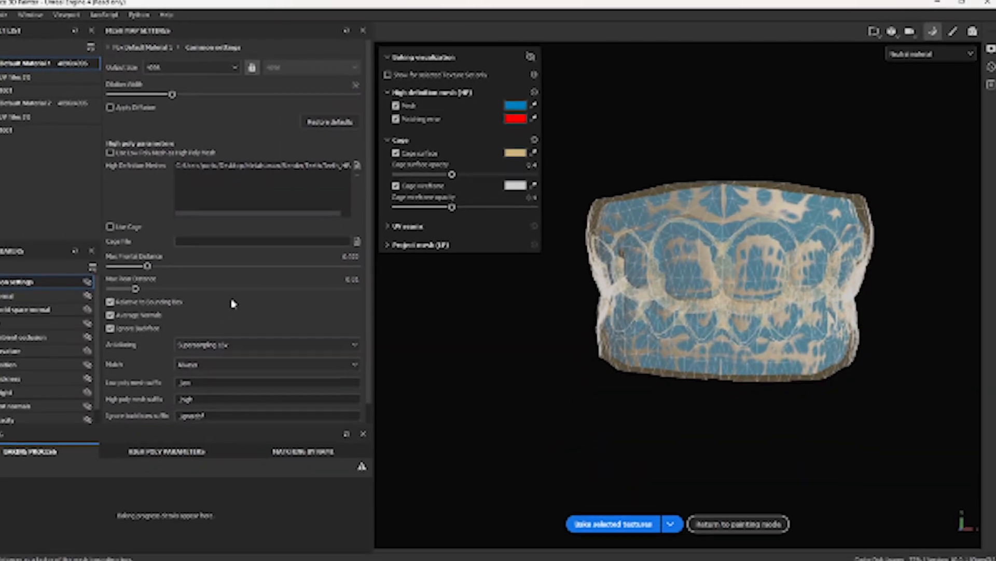
left_click(613, 524)
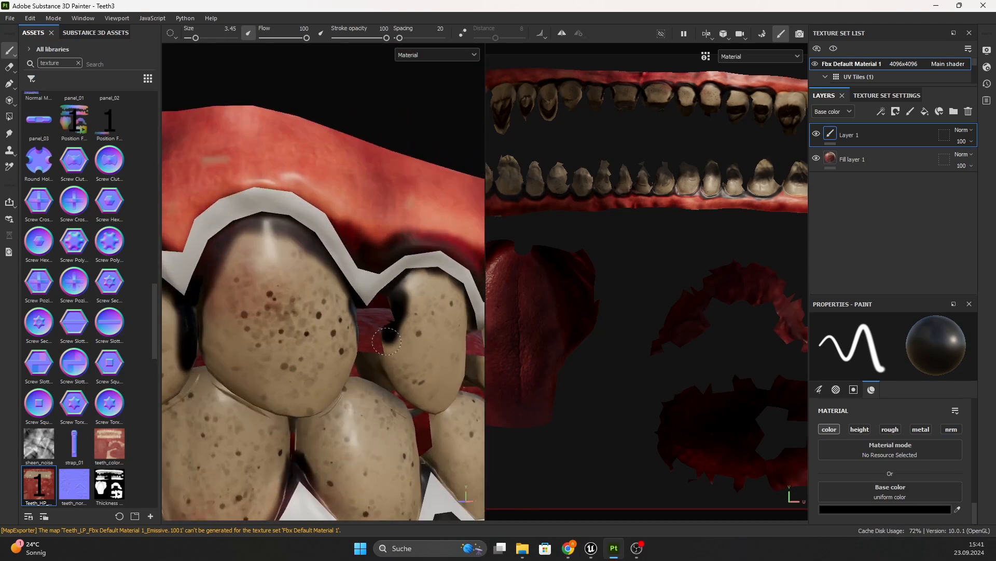
Step: Finish painting stained teeth and red gums, then bring up the file actions for export
left_click(9, 18)
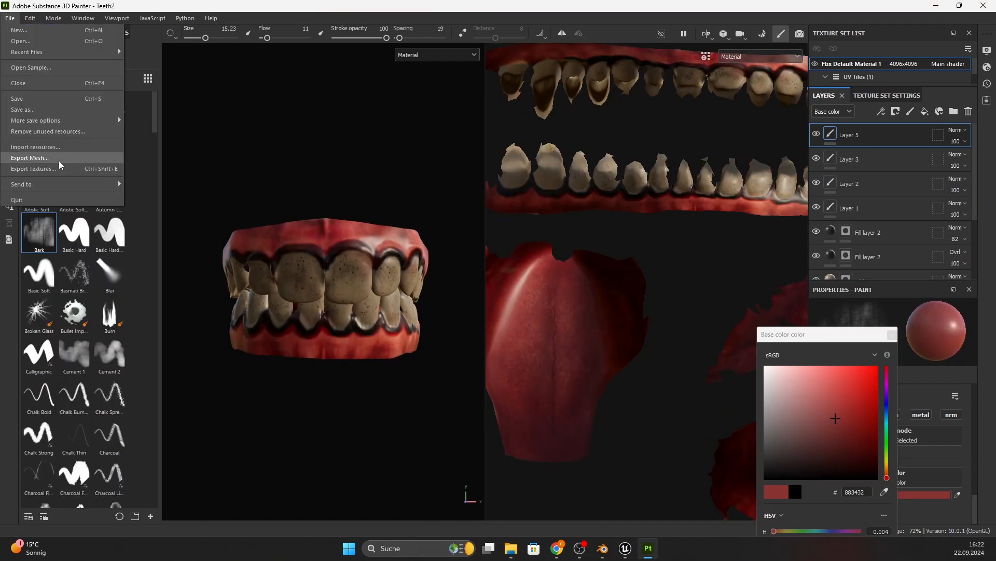
Step: Export the painted teeth textures and rename the base color PNG to Teeth_Base
left_click(32, 168)
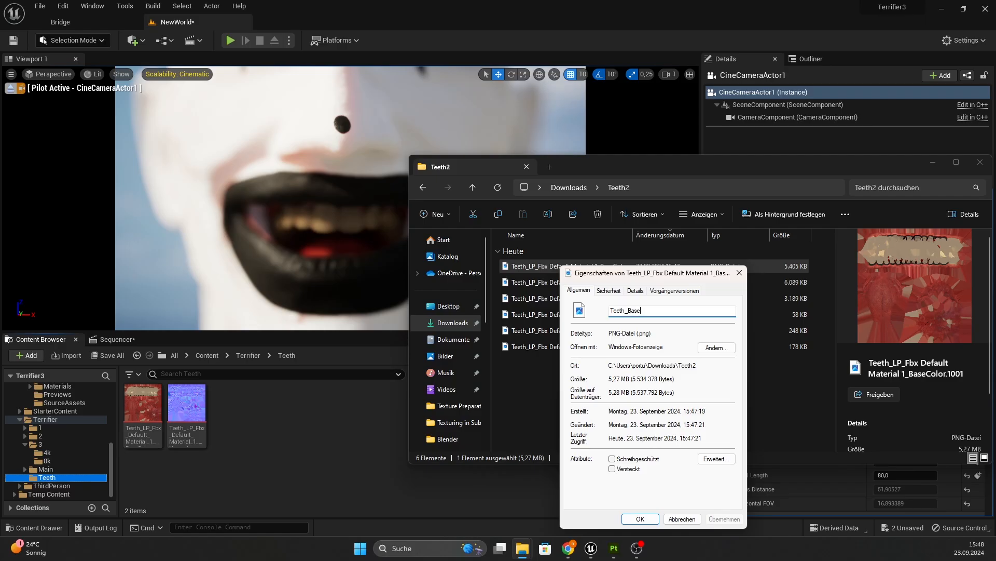
left_click(639, 519)
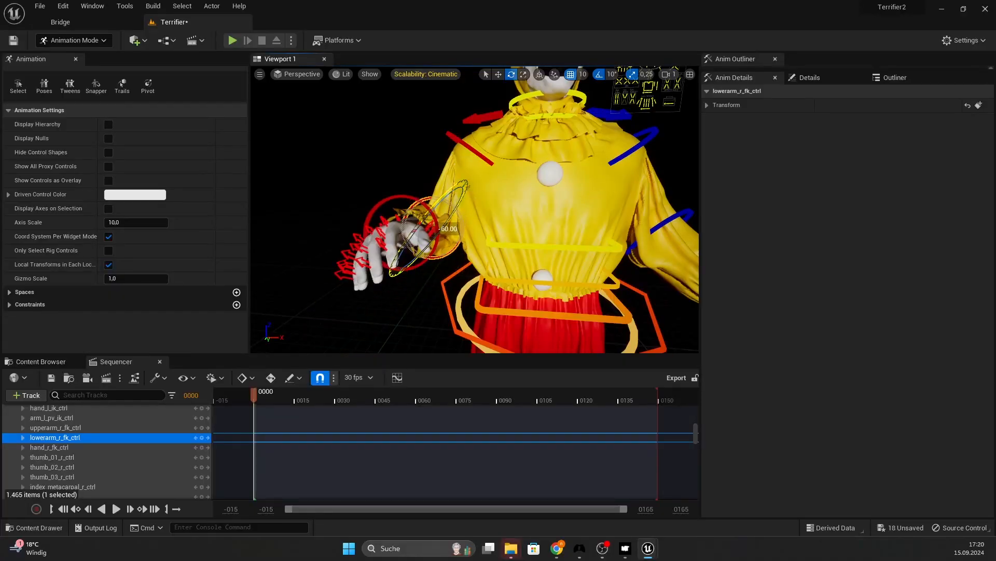
Step: Export the selected BP_Omar1 clown character from Unreal to an FBX file
left_click(40, 6)
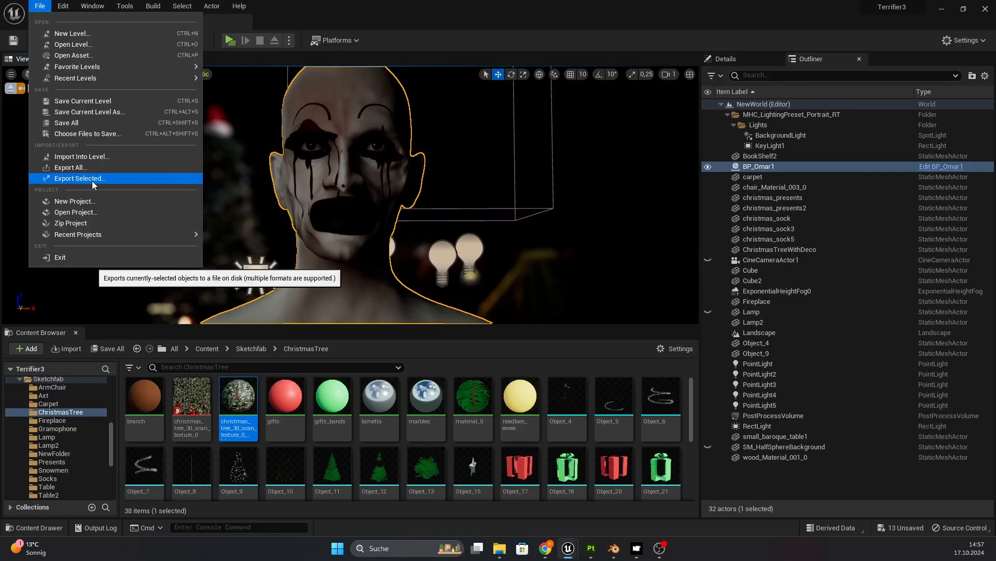
left_click(80, 179)
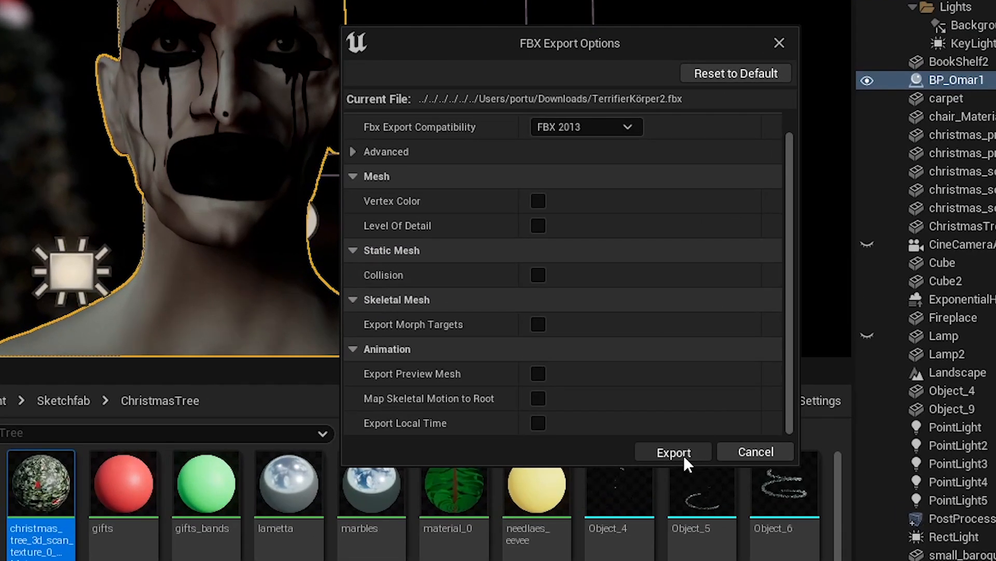
left_click(672, 452)
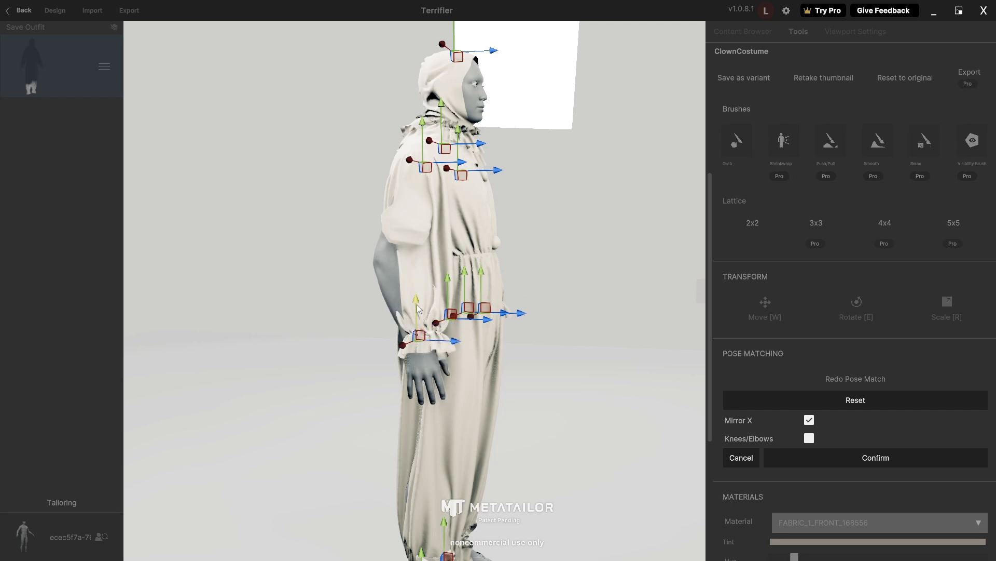
Step: Confirm the pose-matched fit of the white clown costume on the character body in MetaTailor
left_click(875, 456)
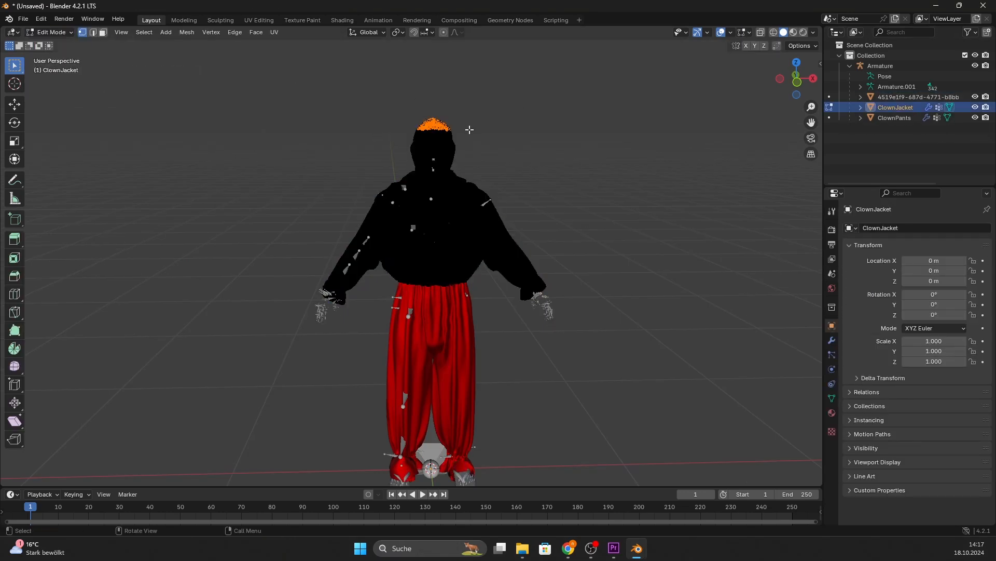
Step: Return ClownJacket to object mode and bring up the file actions to export the costume
key("Tab")
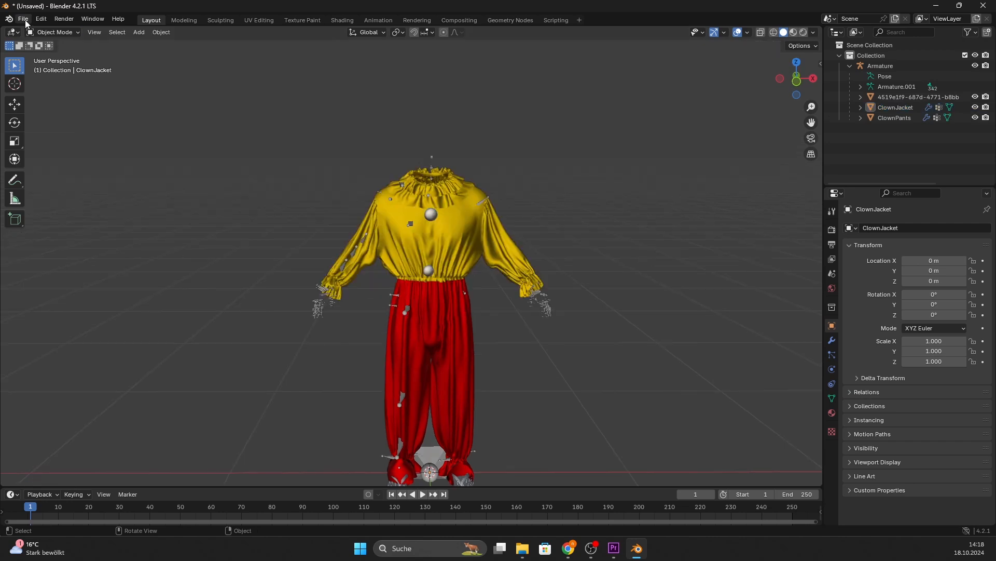
left_click(22, 19)
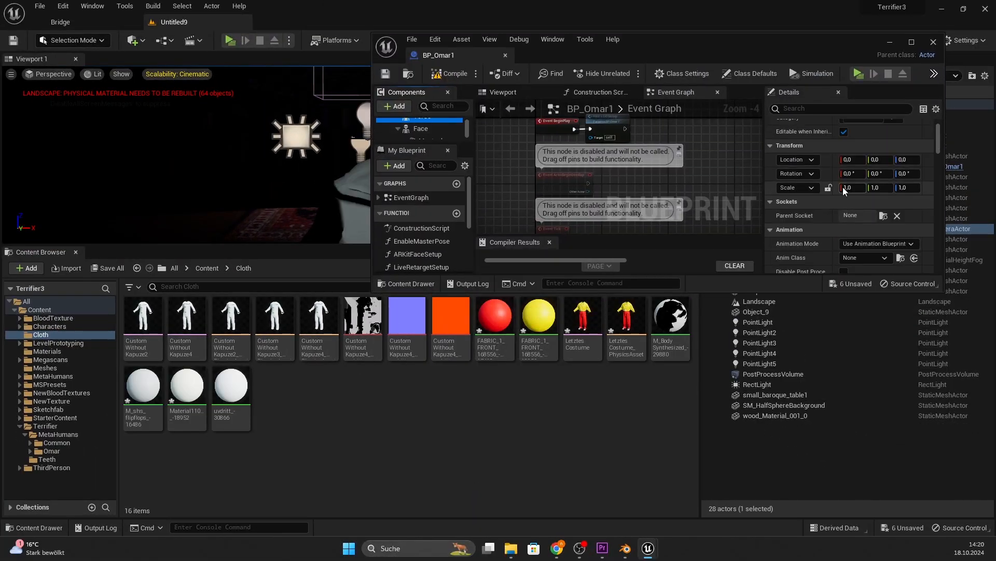
Step: Import the costume FBX into Content/Cloth and edit the BP_Omar1 component transform
left_click(579, 314)
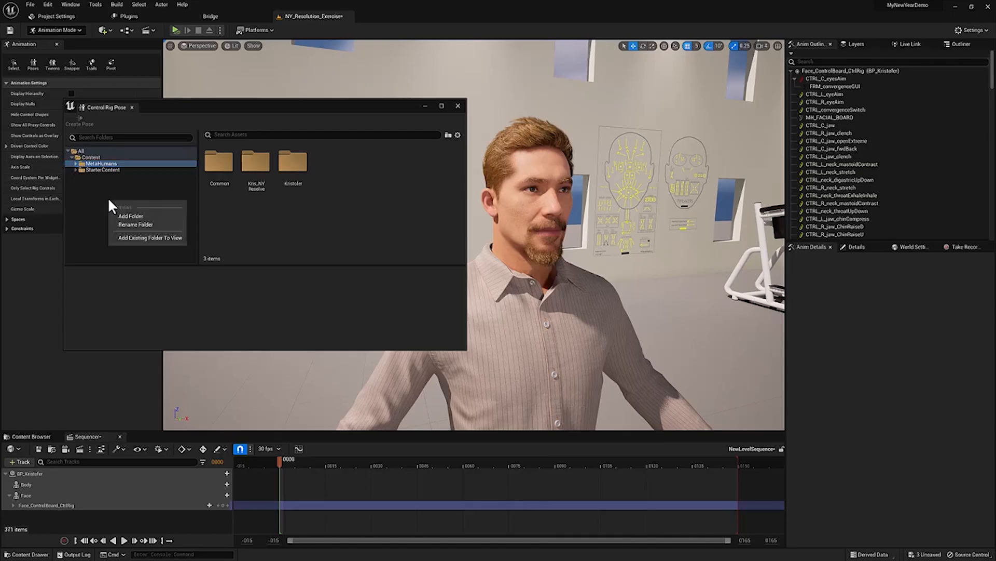
Step: Choose MetaHumans/Common/PoseLibrary as the pose folder and create the TerrifierSmile pose with thumbnail
left_click(149, 237)
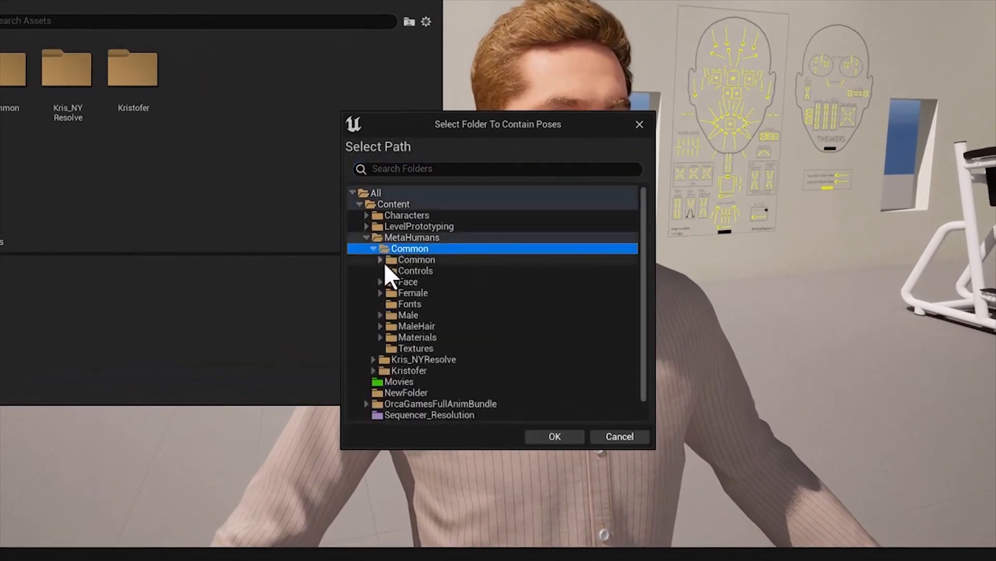
left_click(387, 260)
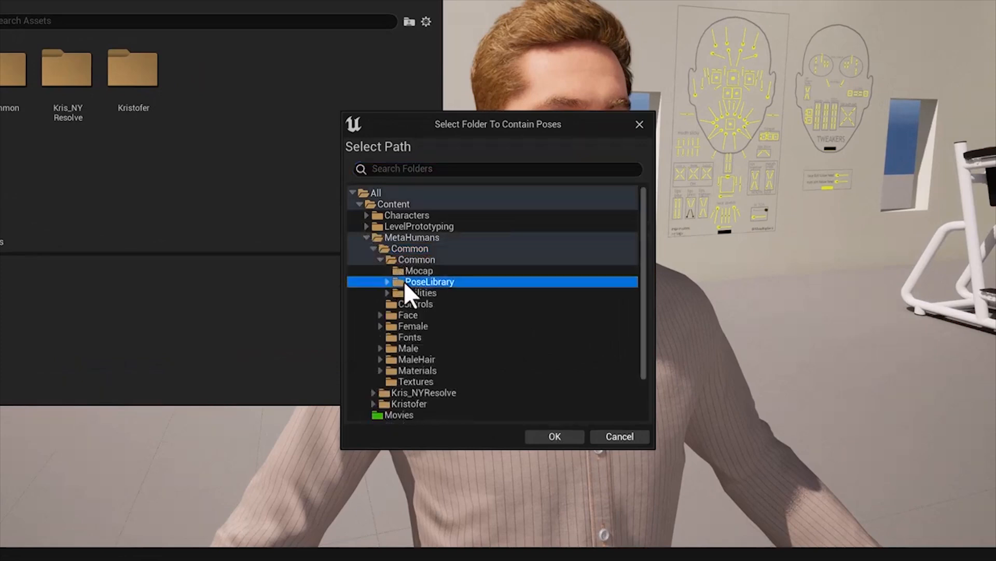
left_click(387, 281)
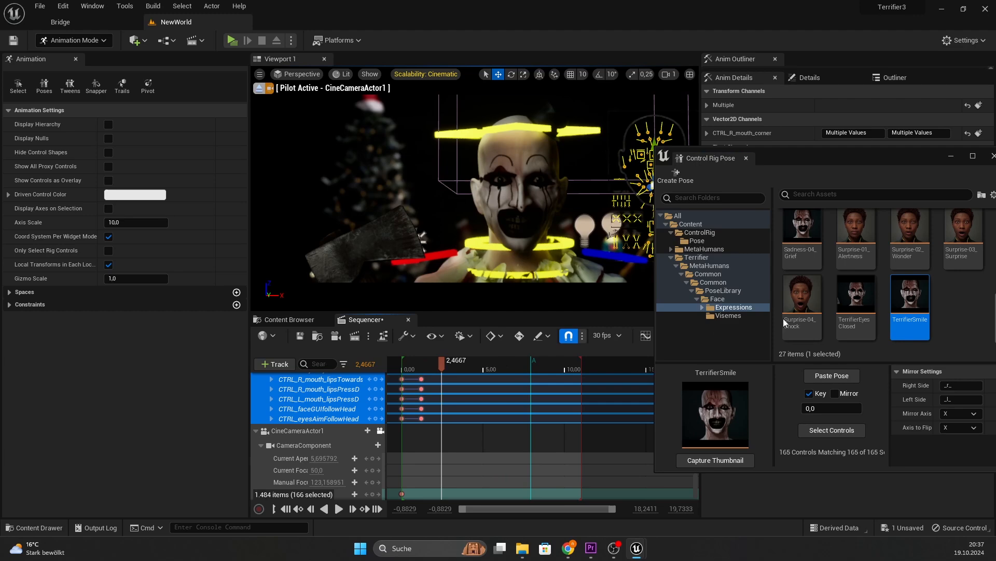
left_click(855, 293)
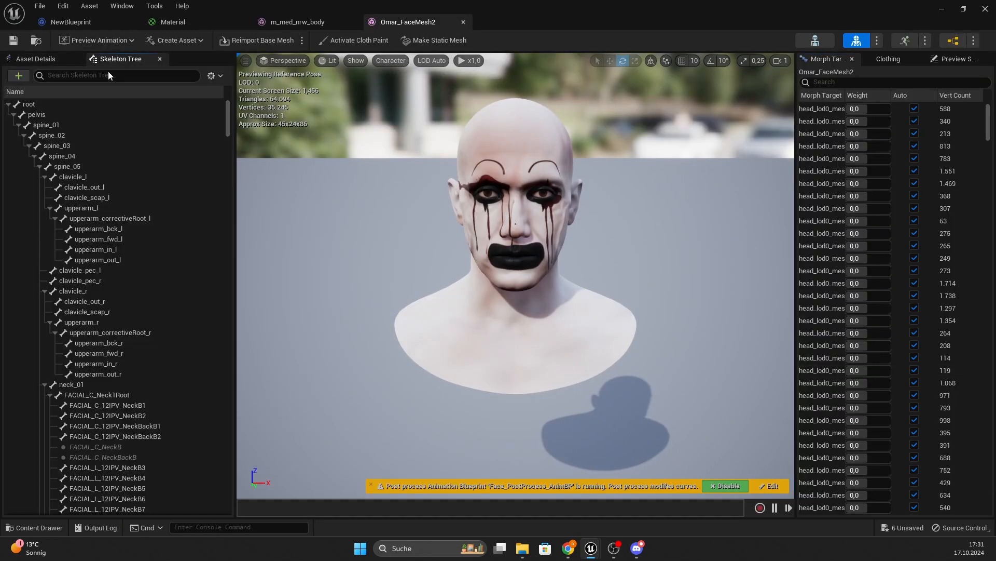
Step: Filter the Skeleton Tree for 'head' and show the bones in the preview
type("head")
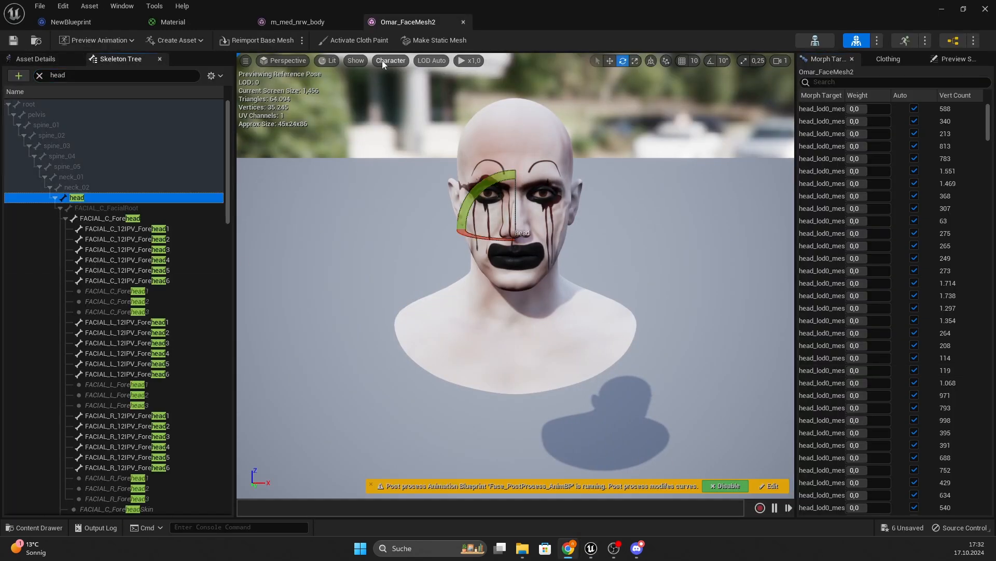
left_click(391, 60)
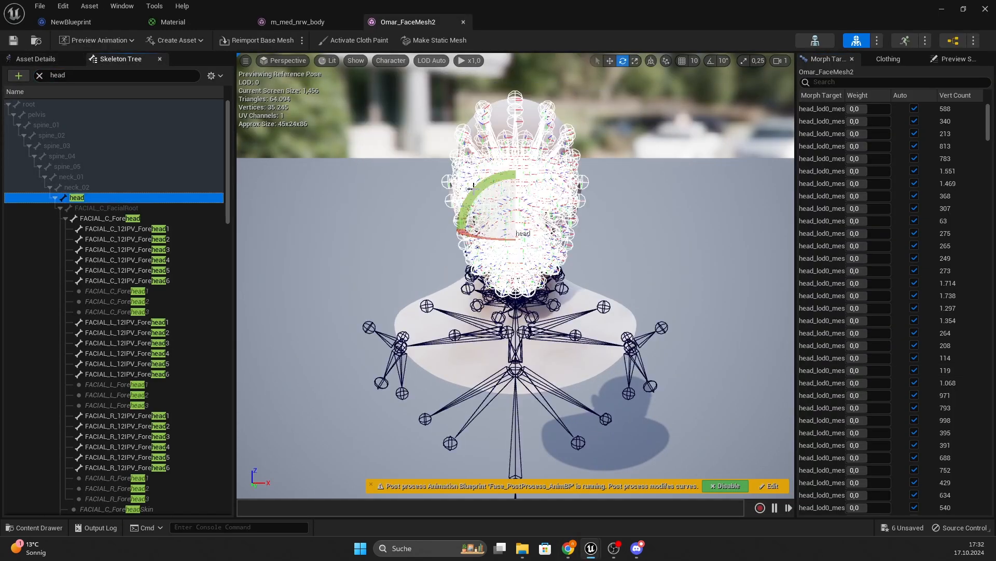
left_click(390, 60)
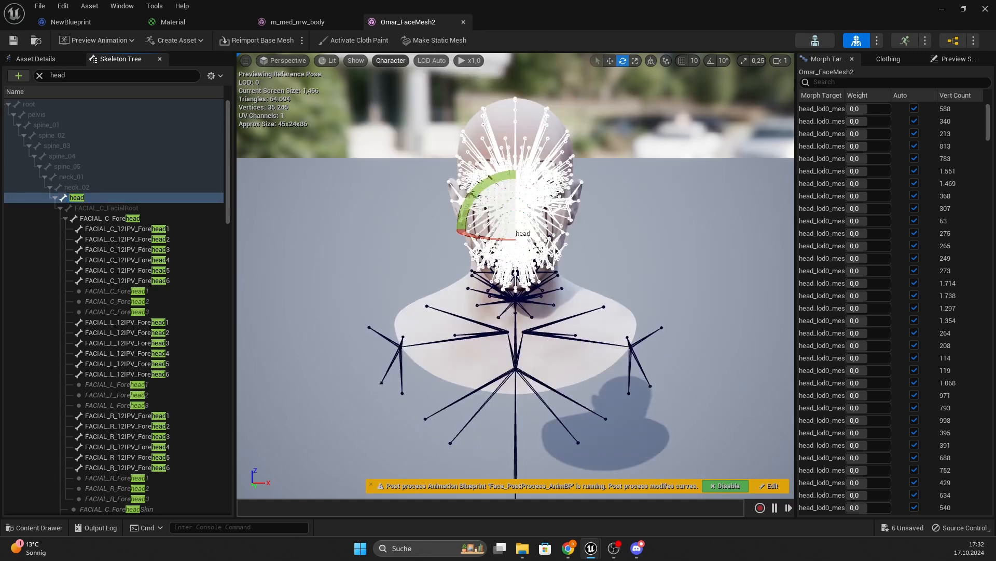
Step: Add a socket named 'hat' to the head bone
right_click(76, 197)
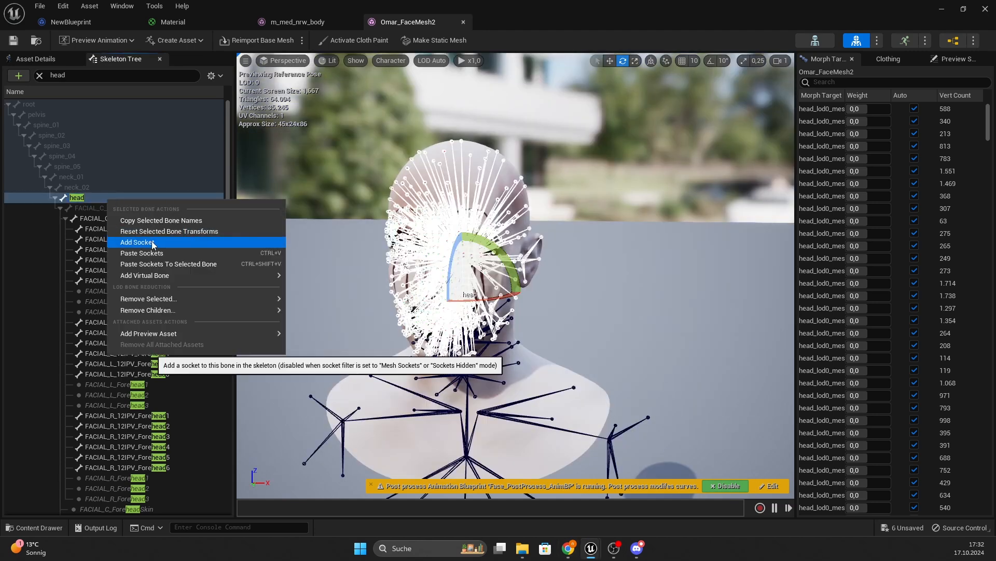
left_click(135, 243)
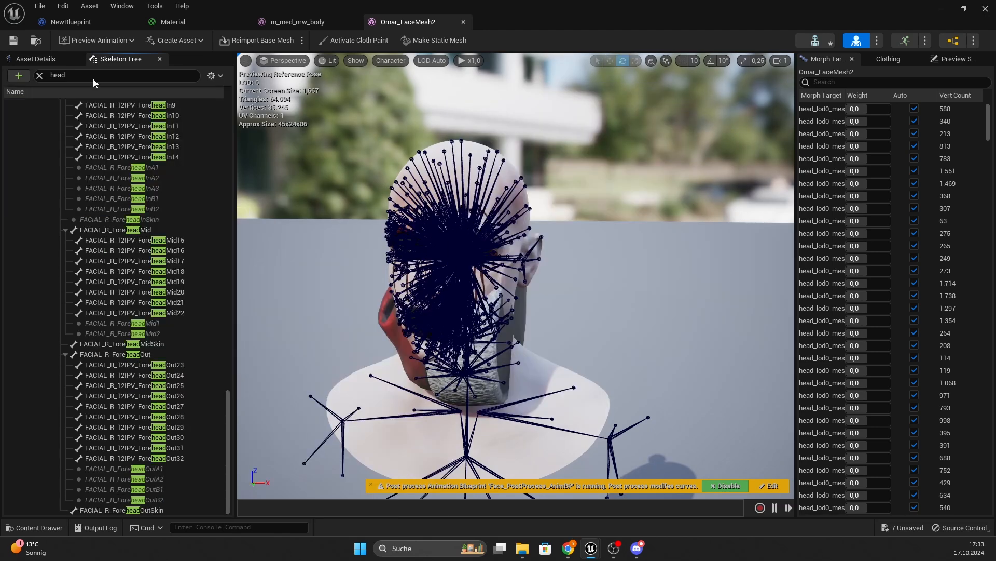
type("hat")
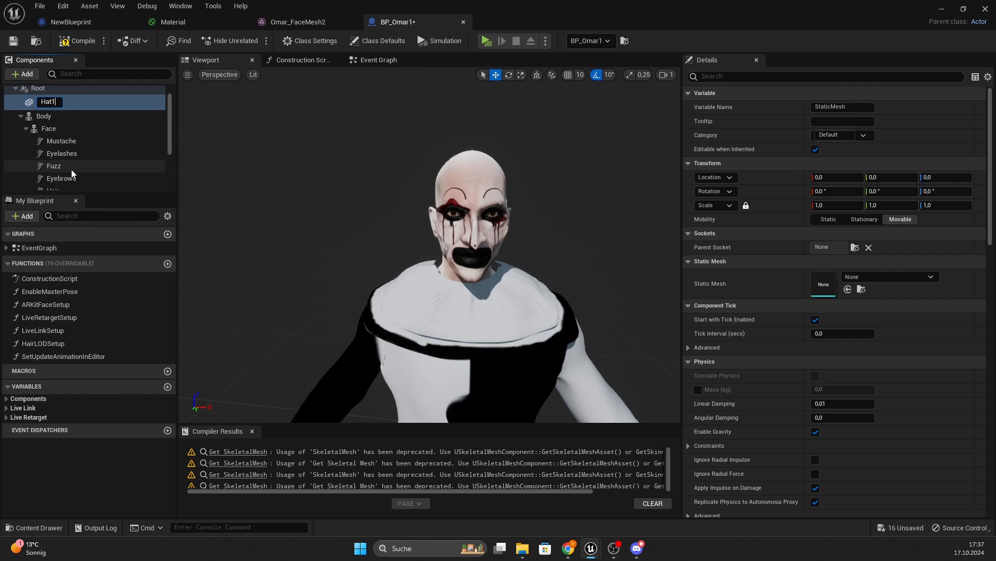
Step: Parent Hat1 under Face at the Hat socket and assign the christmas_hat static mesh
left_click_drag(50, 101, 50, 146)
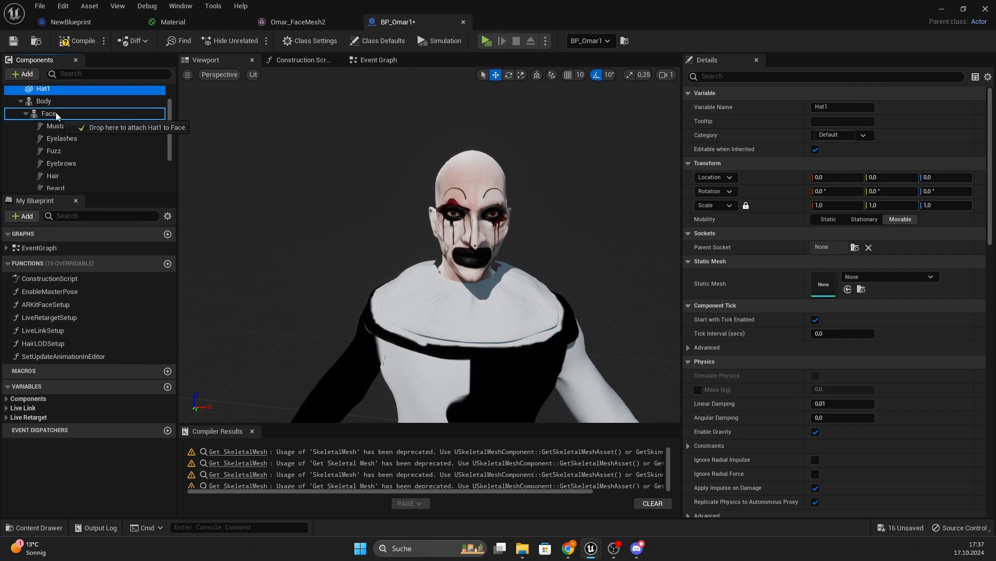
left_click(854, 247)
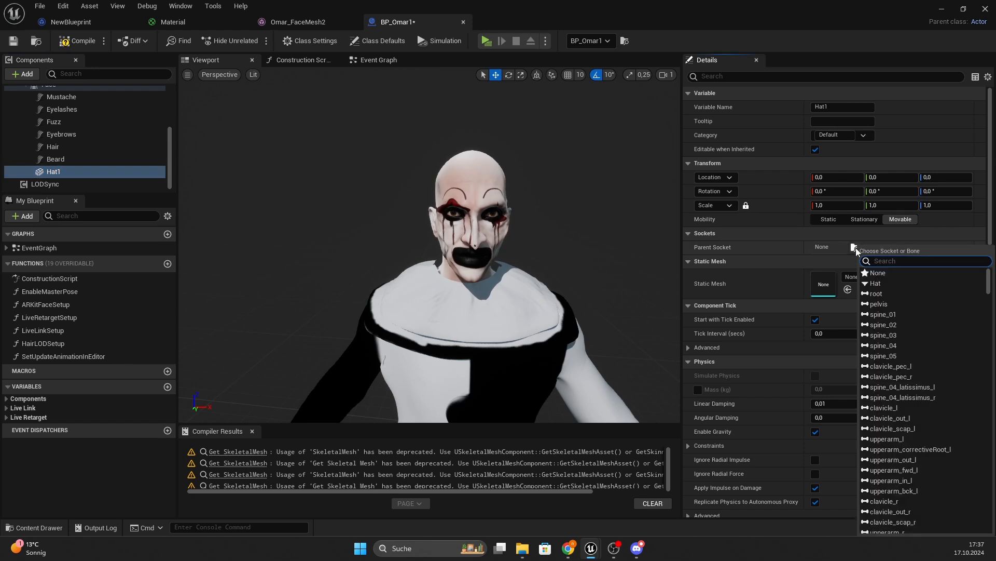
left_click(874, 282)
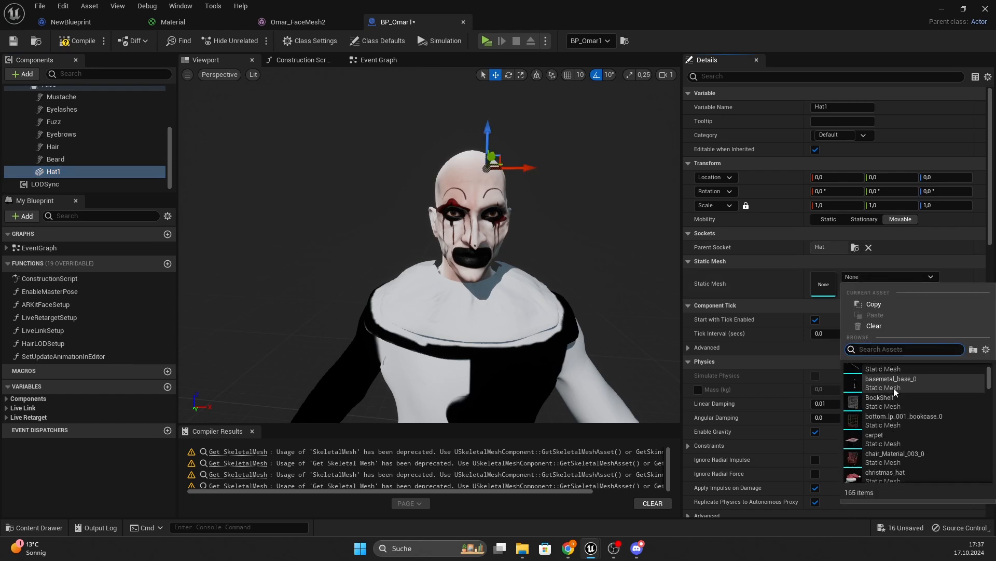
left_click(886, 475)
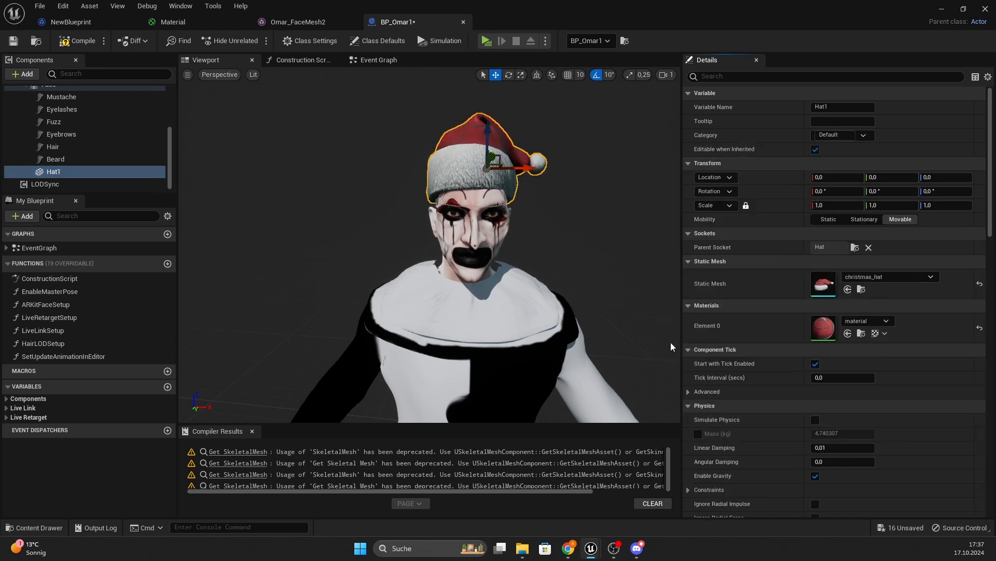